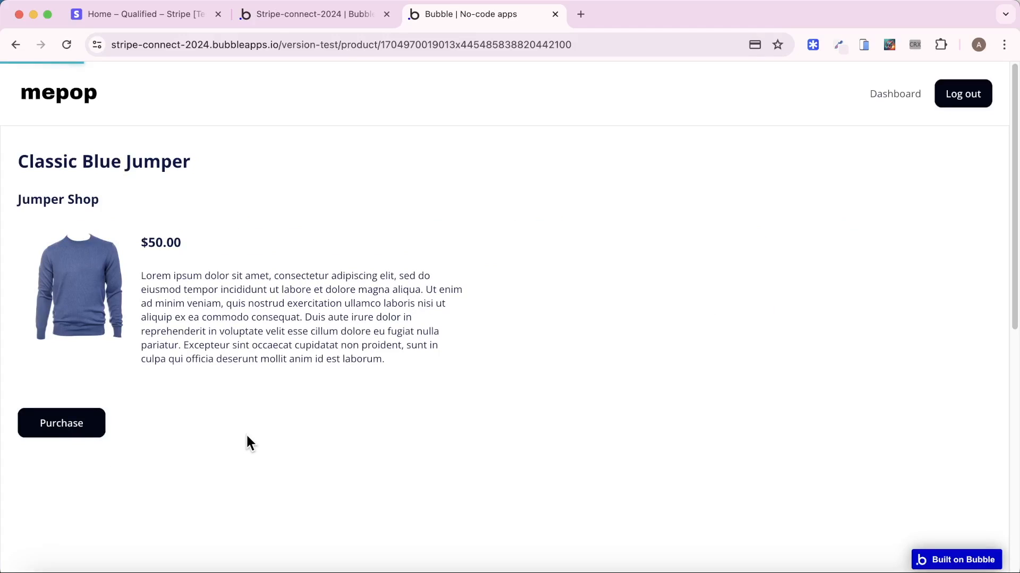
Check the editor's installed Plugins list, then return to the preview home page with three jumpers.
{"action": "left_click", "coordinate": [61, 424]}
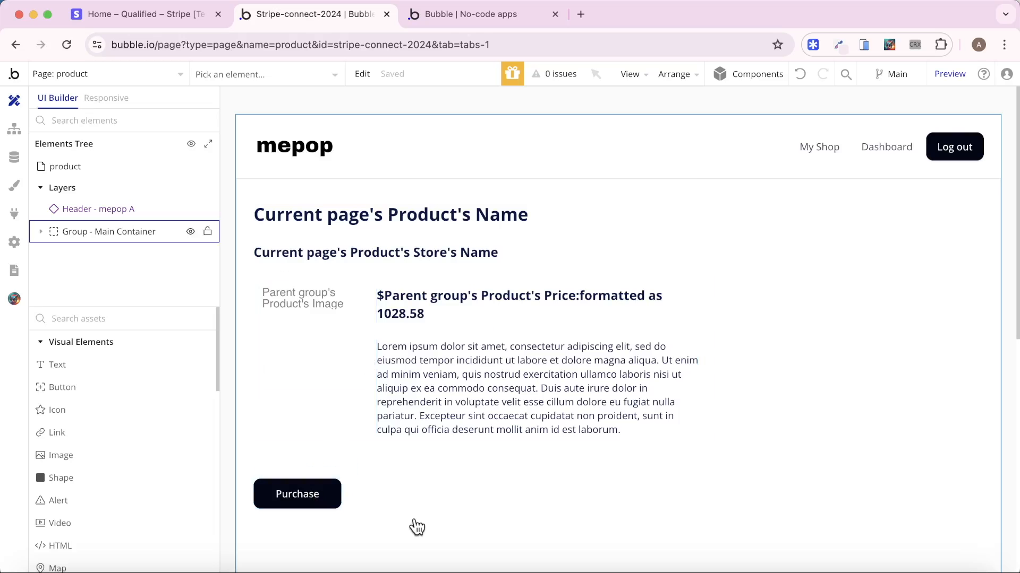
{"action": "mouse_move", "coordinate": [14, 214]}
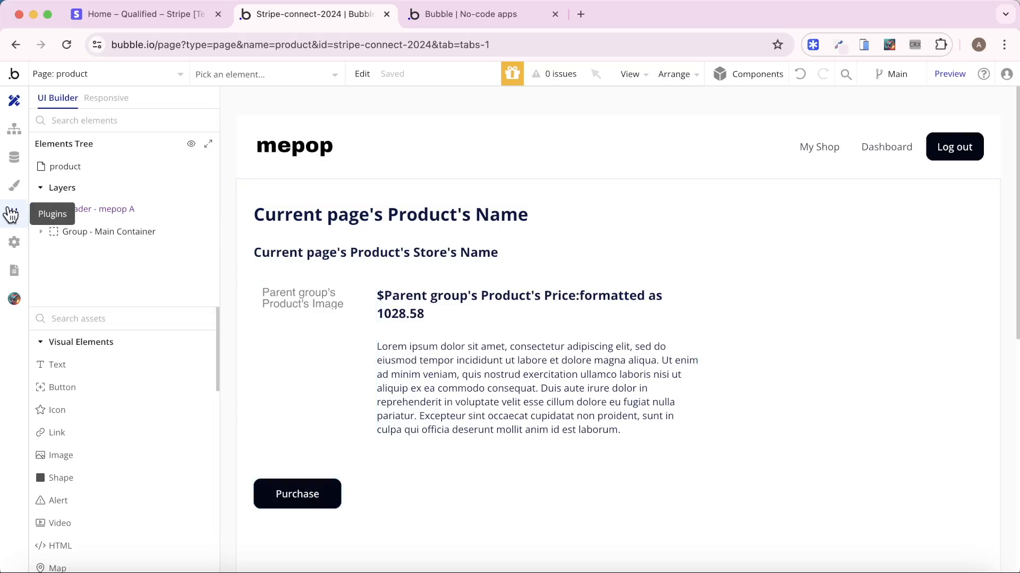
{"action": "left_click", "coordinate": [14, 213]}
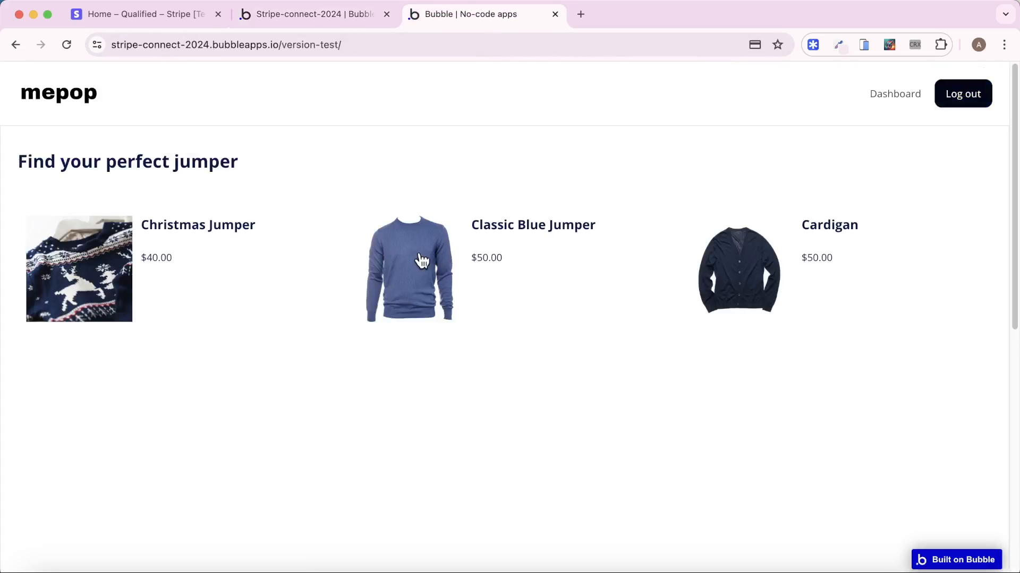
Open the Classic Blue Jumper listing to view its $50.00 product page.
{"action": "left_click", "coordinate": [410, 268]}
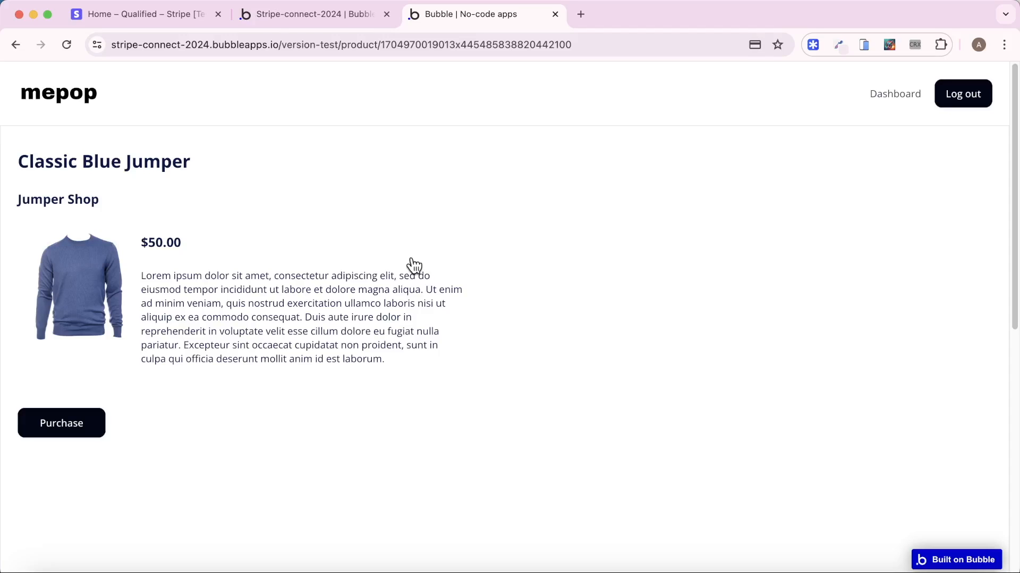
{"action": "mouse_move", "coordinate": [292, 477]}
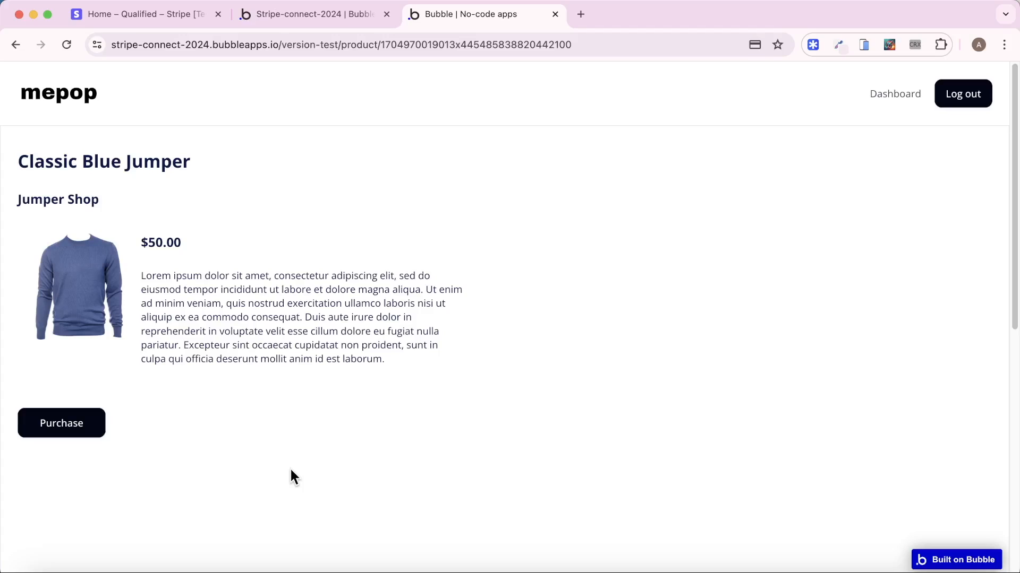
{"action": "mouse_move", "coordinate": [61, 428]}
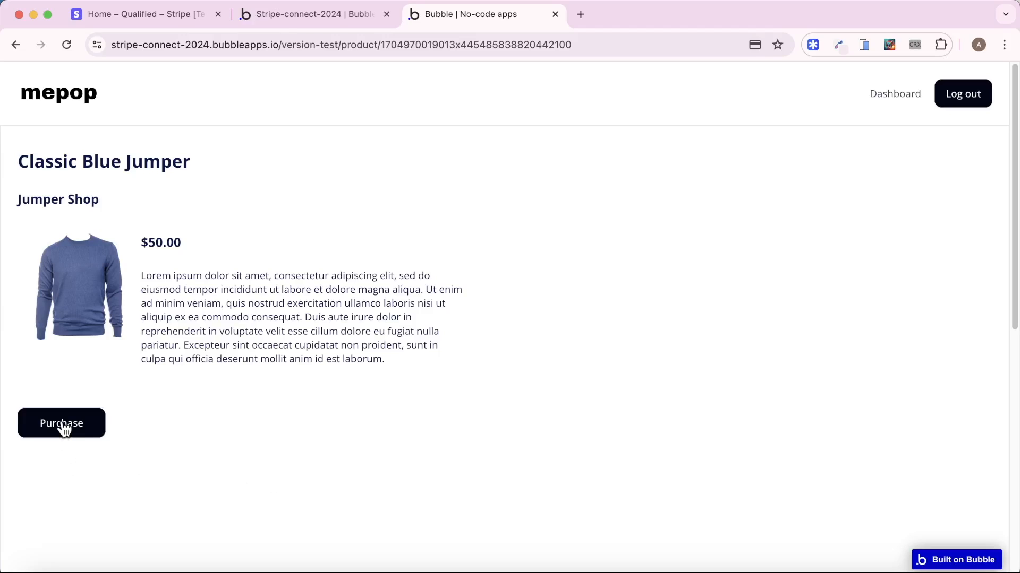
{"action": "mouse_move", "coordinate": [314, 36]}
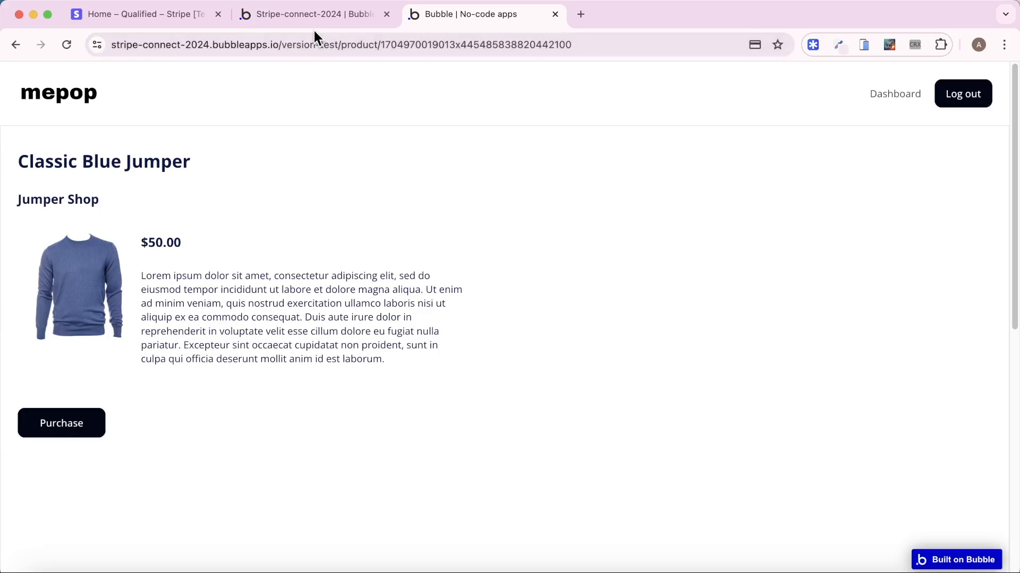
{"action": "left_click", "coordinate": [313, 13]}
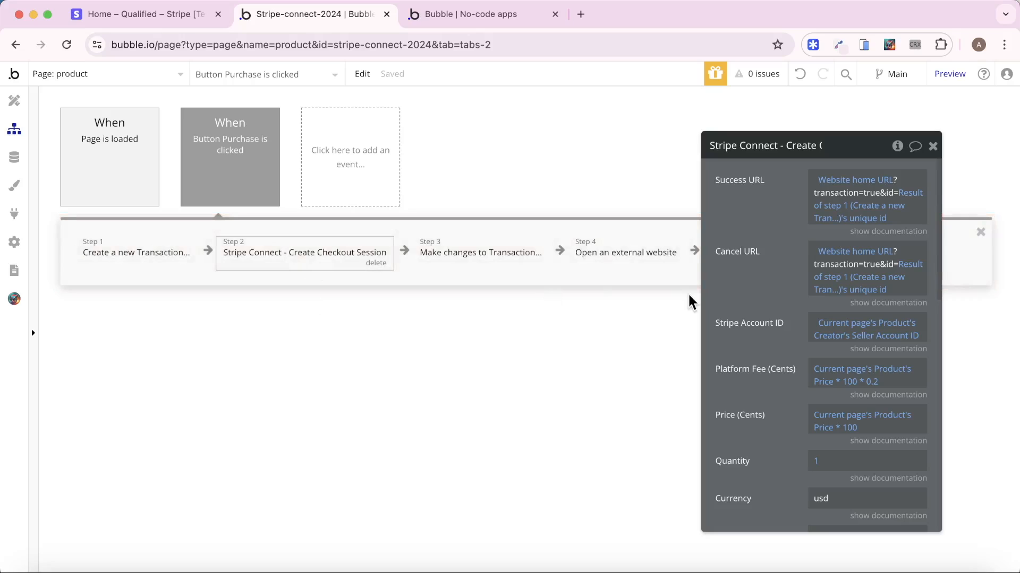
{"action": "left_click", "coordinate": [625, 252]}
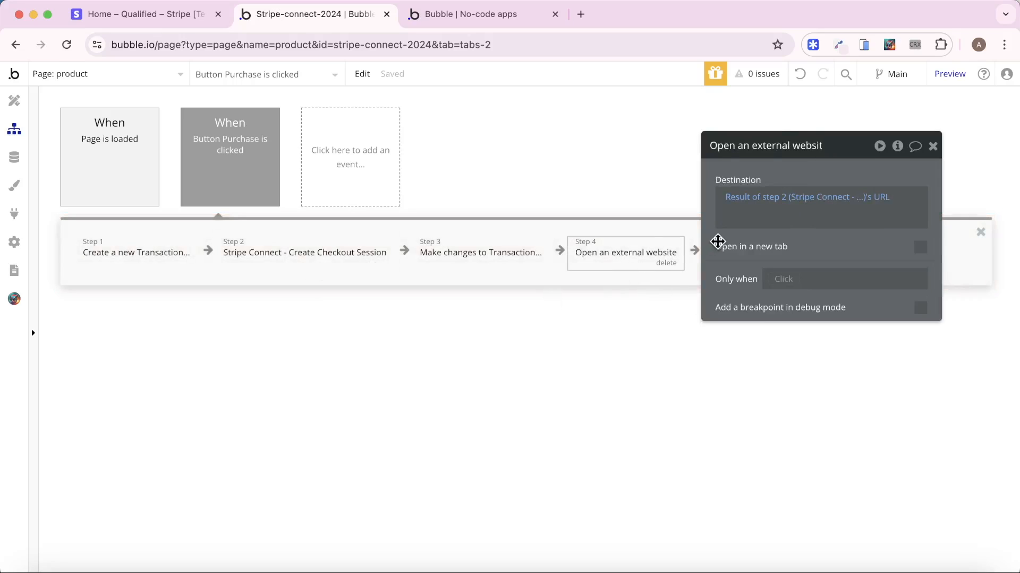
{"action": "mouse_move", "coordinate": [116, 285]}
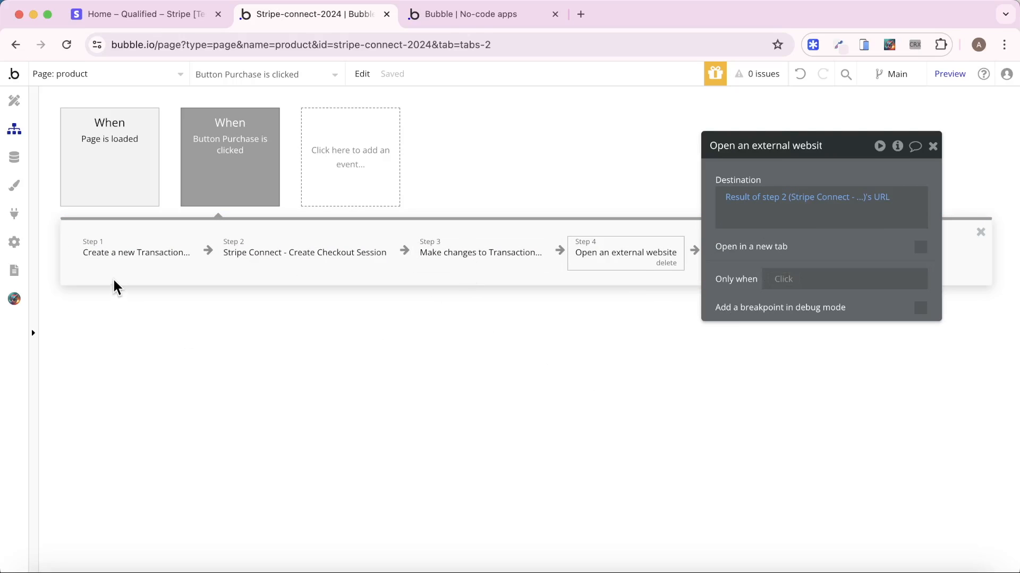
{"action": "mouse_move", "coordinate": [270, 463]}
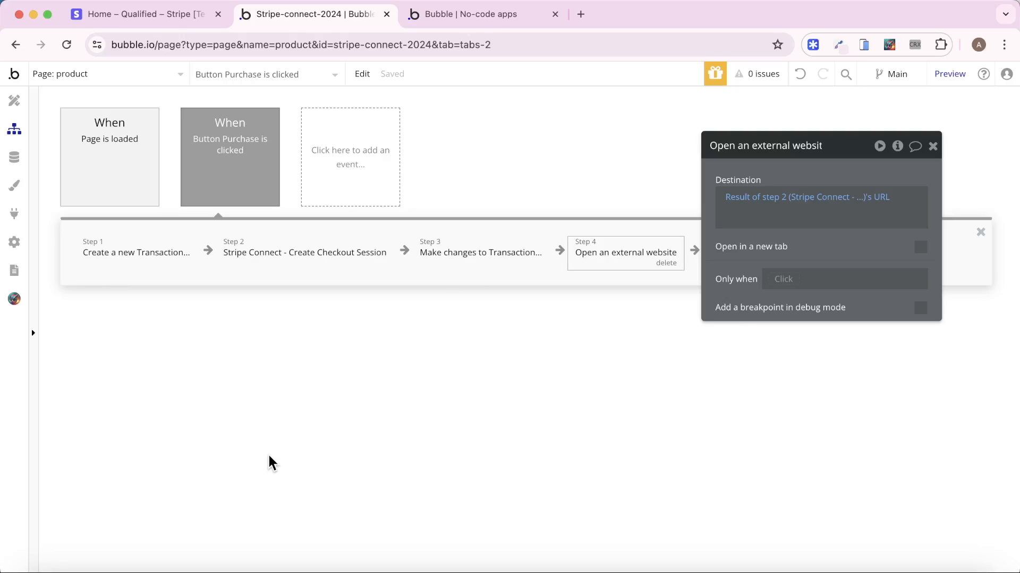
{"action": "mouse_move", "coordinate": [638, 284]}
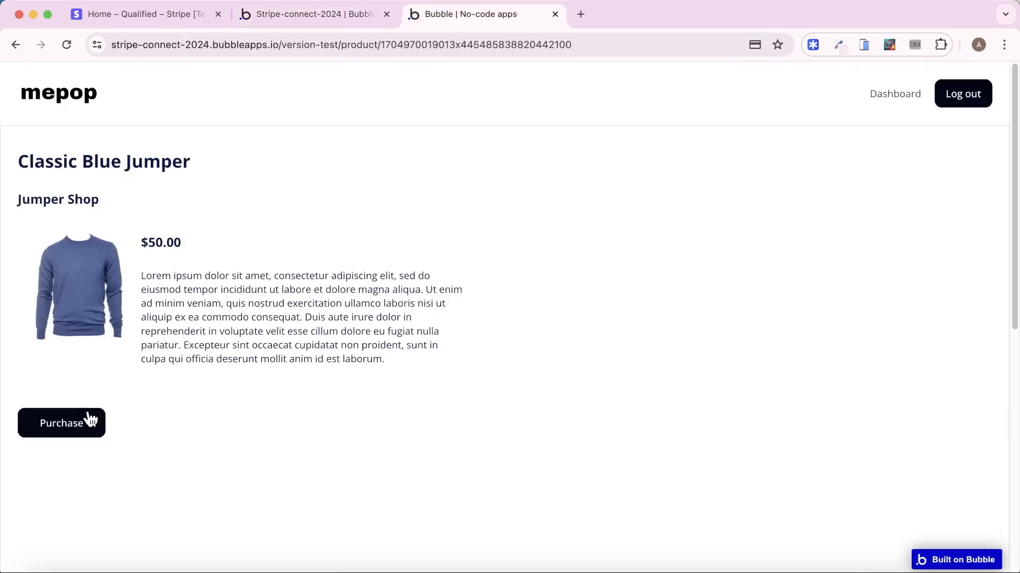
Purchase the Classic Blue Jumper, reaching the test-mode Stripe Checkout page at US$50.00.
{"action": "left_click", "coordinate": [62, 423]}
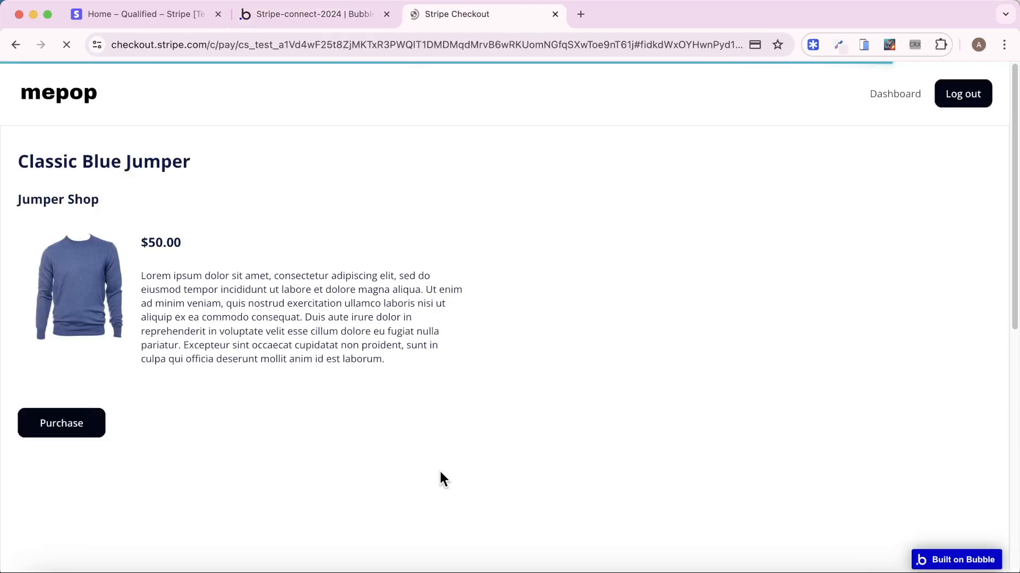
{"action": "left_click", "coordinate": [62, 422]}
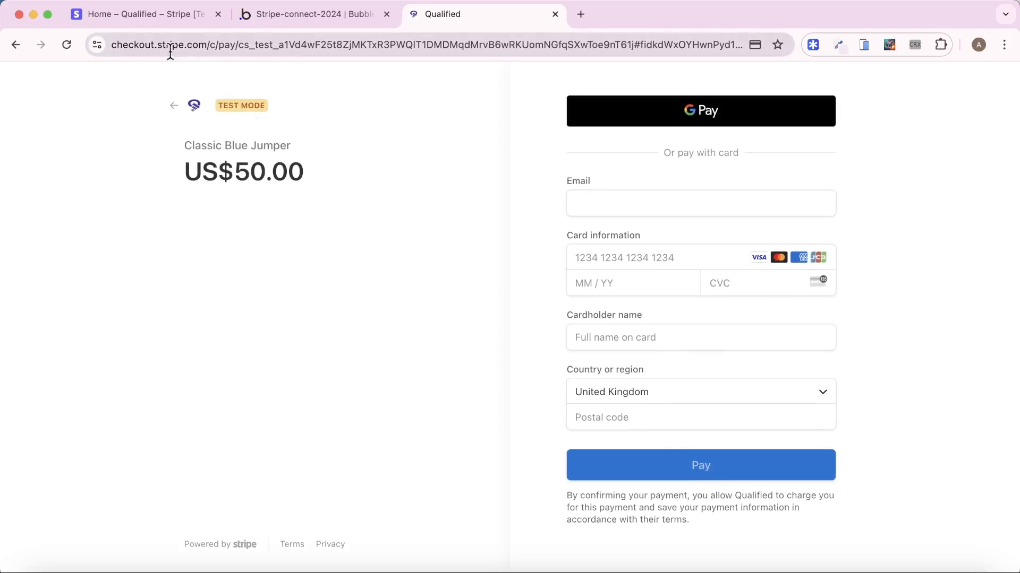
{"action": "mouse_move", "coordinate": [199, 51]}
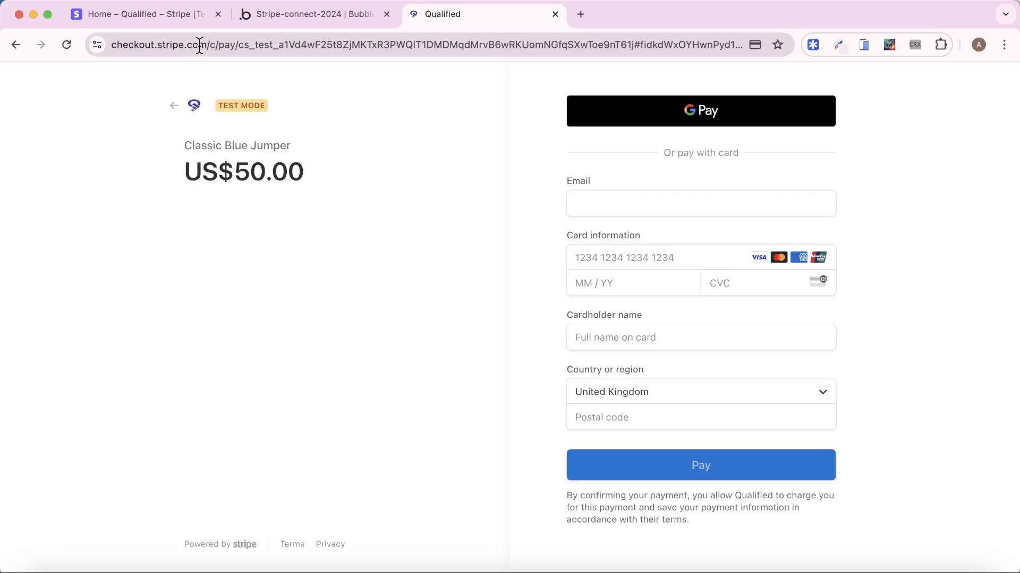
Review the Create Checkout Session step: seller account, 20% fee, price in cents, return URL with transaction id.
{"action": "left_click", "coordinate": [312, 14]}
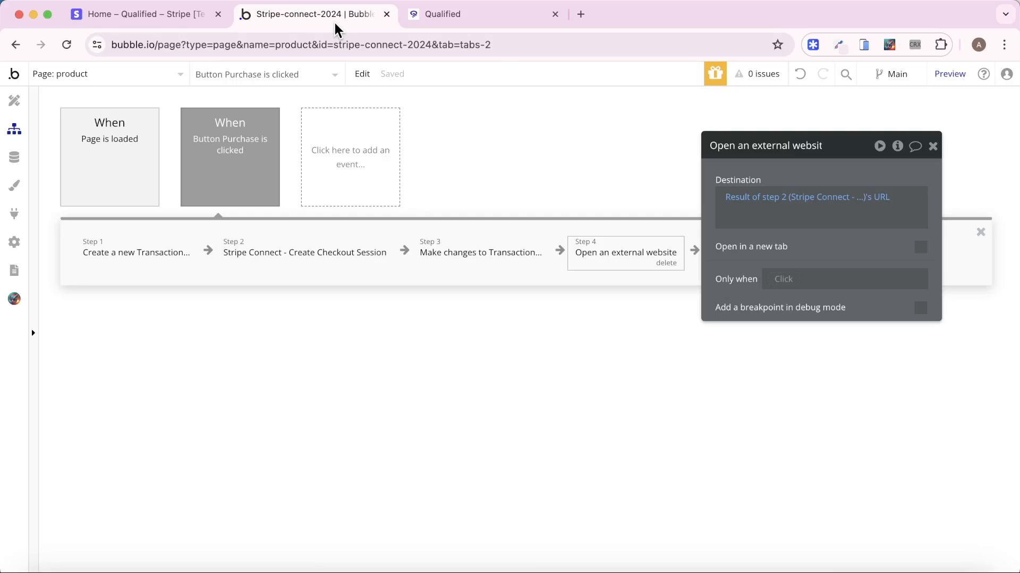
{"action": "left_click", "coordinate": [304, 253]}
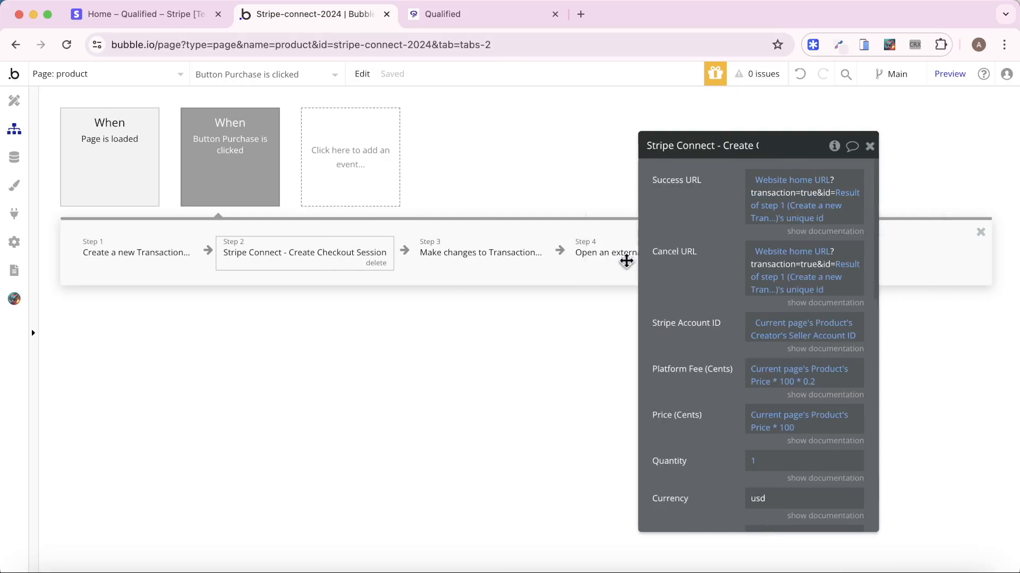
{"action": "left_click_drag", "start_coordinate": [701, 145], "coordinate": [496, 155]}
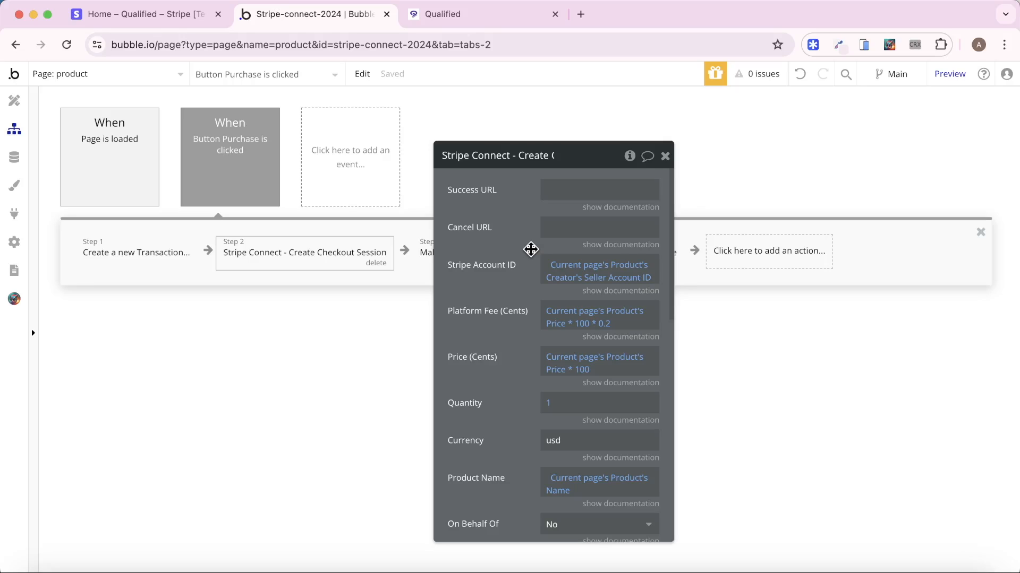
{"action": "mouse_move", "coordinate": [506, 279]}
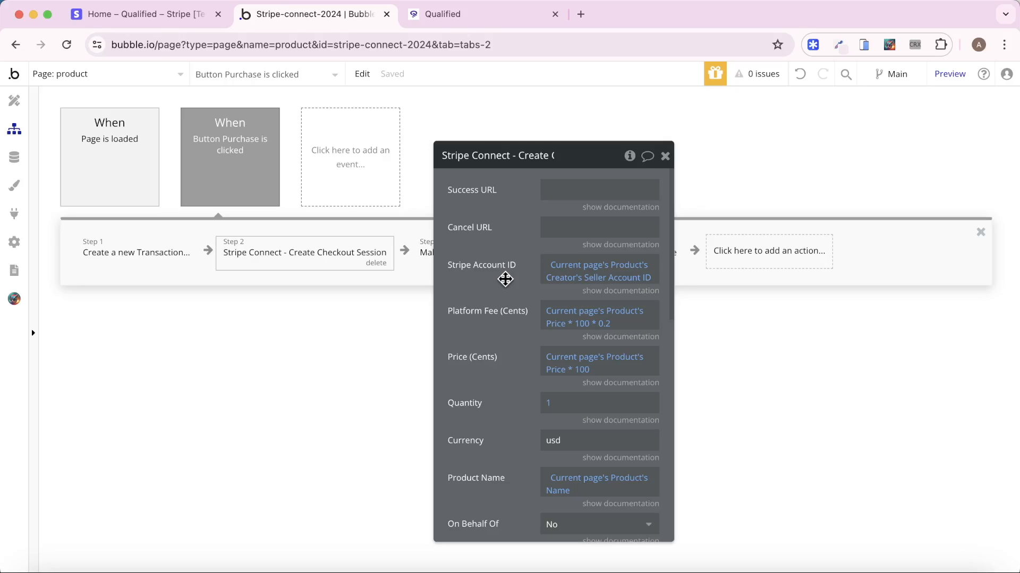
{"action": "mouse_move", "coordinate": [496, 334]}
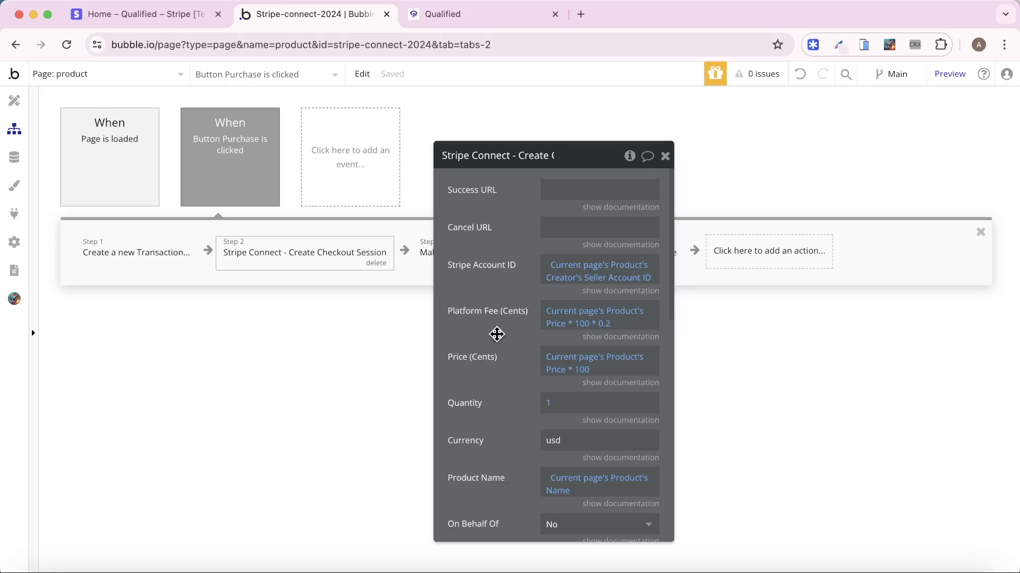
{"action": "mouse_move", "coordinate": [487, 329]}
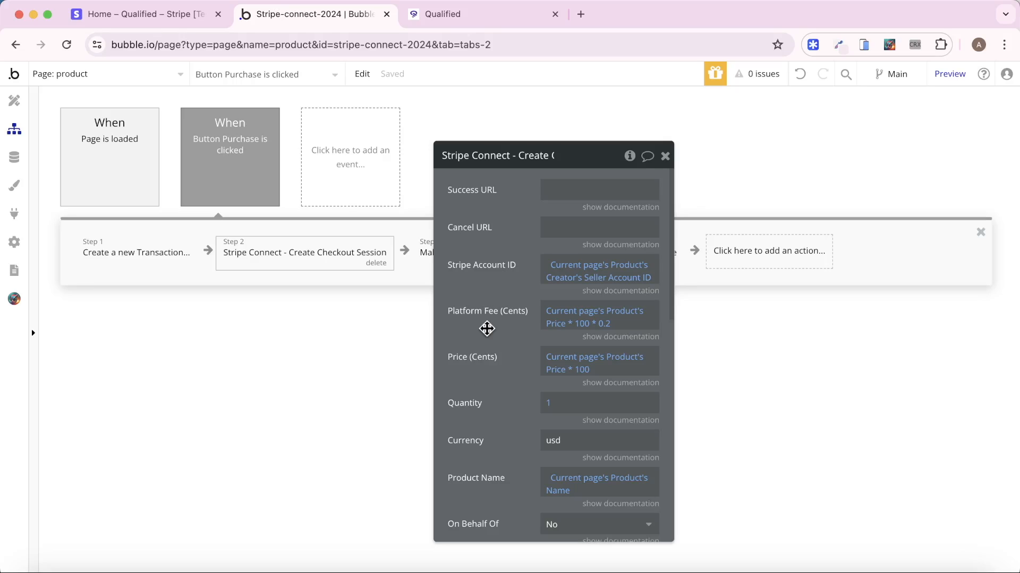
{"action": "mouse_move", "coordinate": [492, 348]}
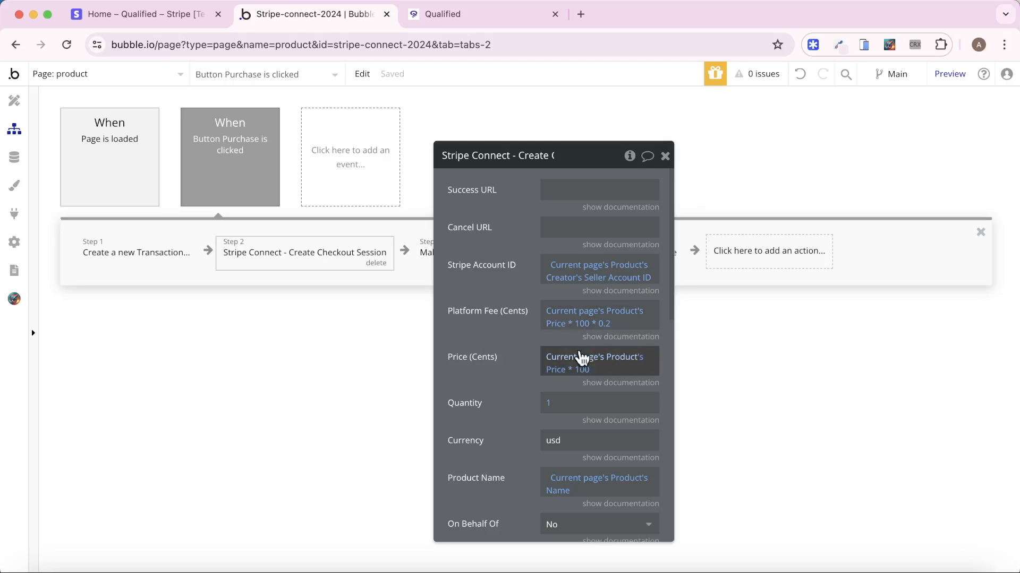
{"action": "mouse_move", "coordinate": [518, 440]}
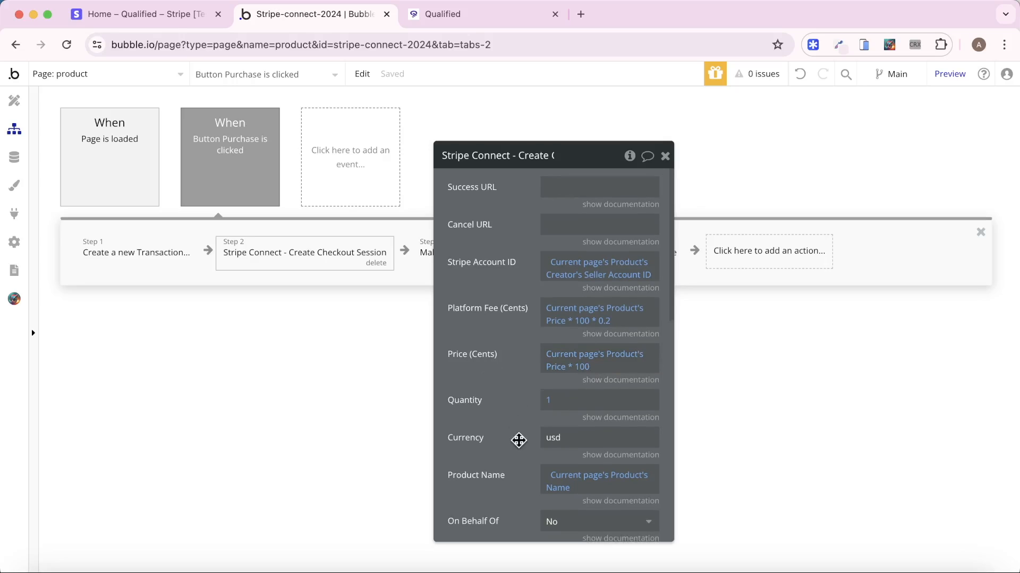
{"action": "scroll", "scroll_direction": "down", "scroll_amount": 3}
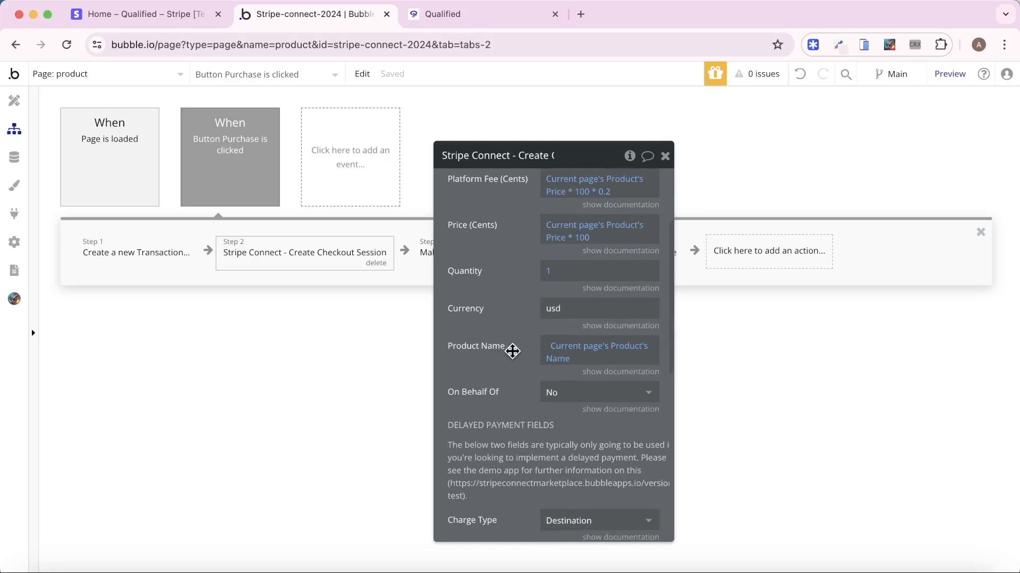
{"action": "mouse_move", "coordinate": [526, 392]}
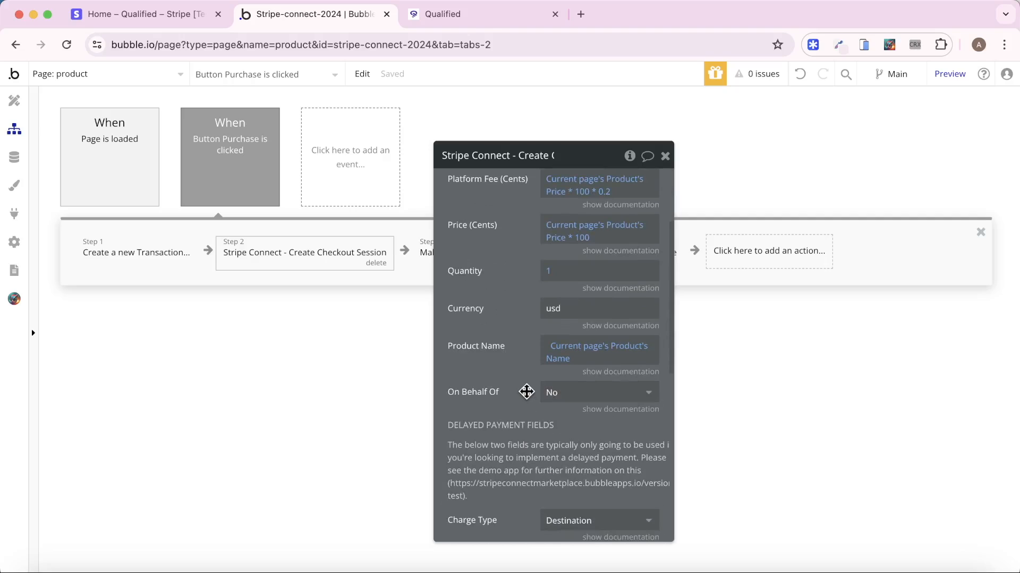
{"action": "scroll", "scroll_direction": "down", "scroll_amount": 3}
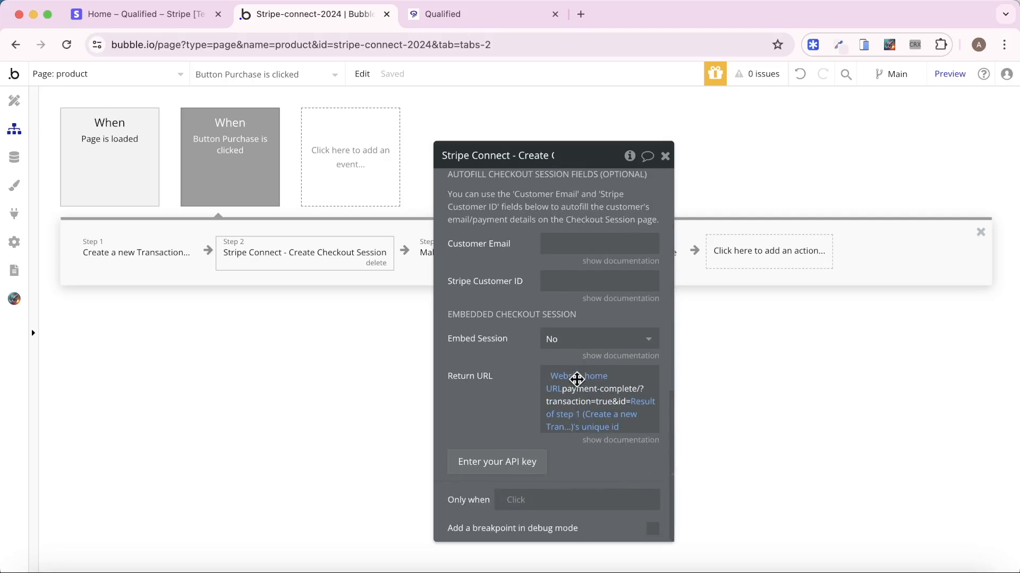
{"action": "mouse_move", "coordinate": [449, 355]}
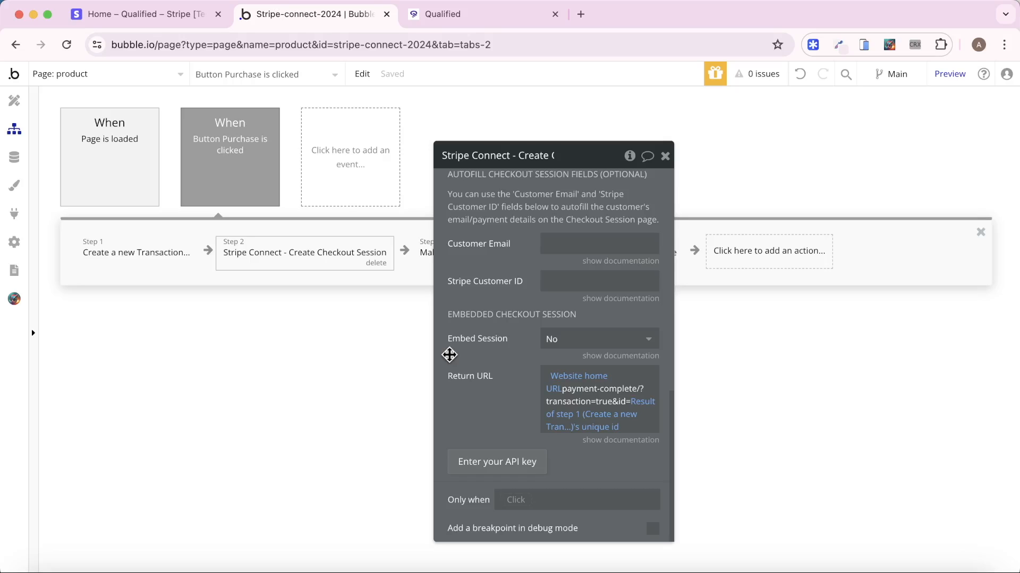
Set Embed Session to Yes and delete Step 4 'Open an external website'.
{"action": "left_click", "coordinate": [597, 339]}
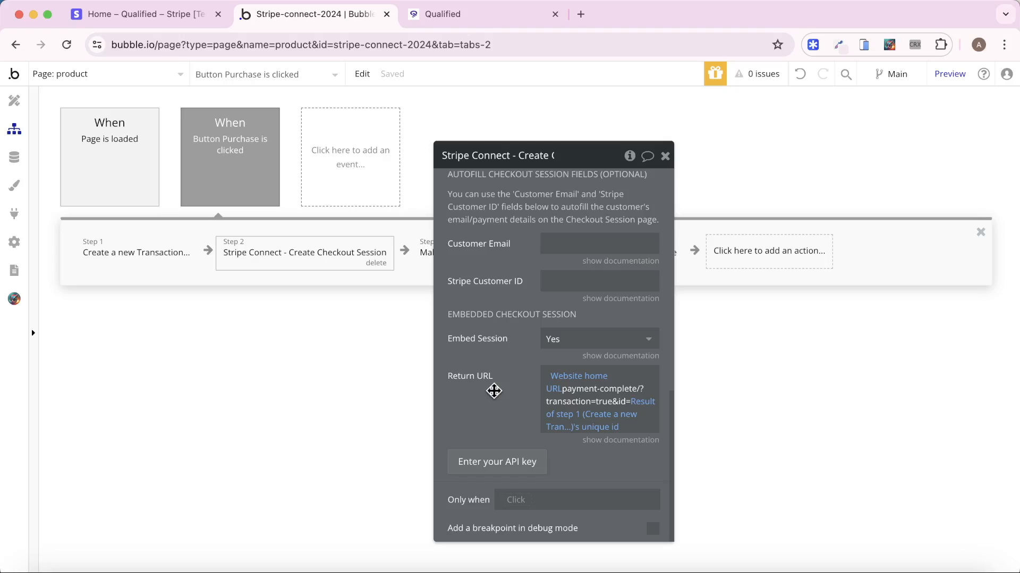
{"action": "mouse_move", "coordinate": [662, 172]}
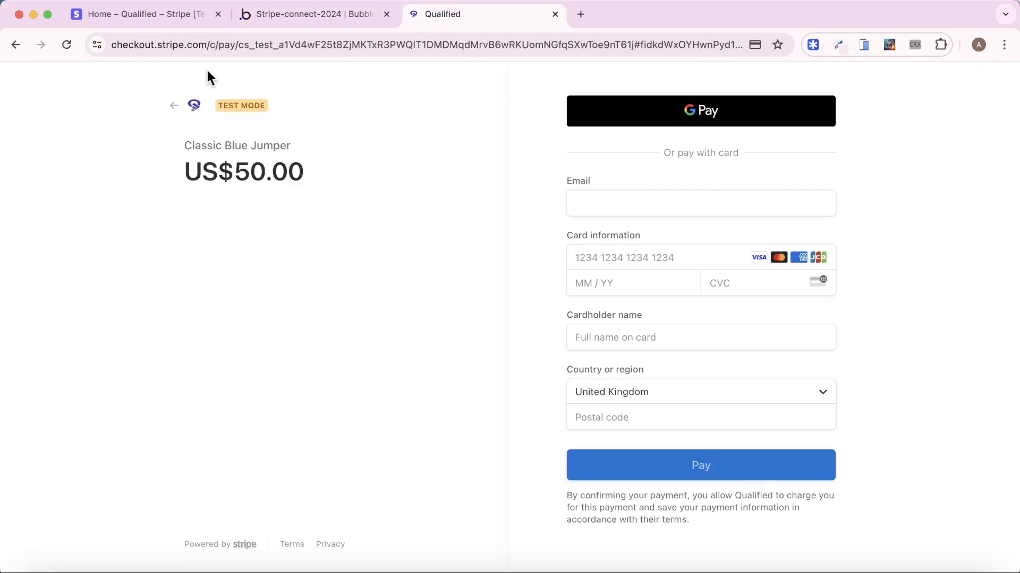
{"action": "left_click", "coordinate": [312, 14]}
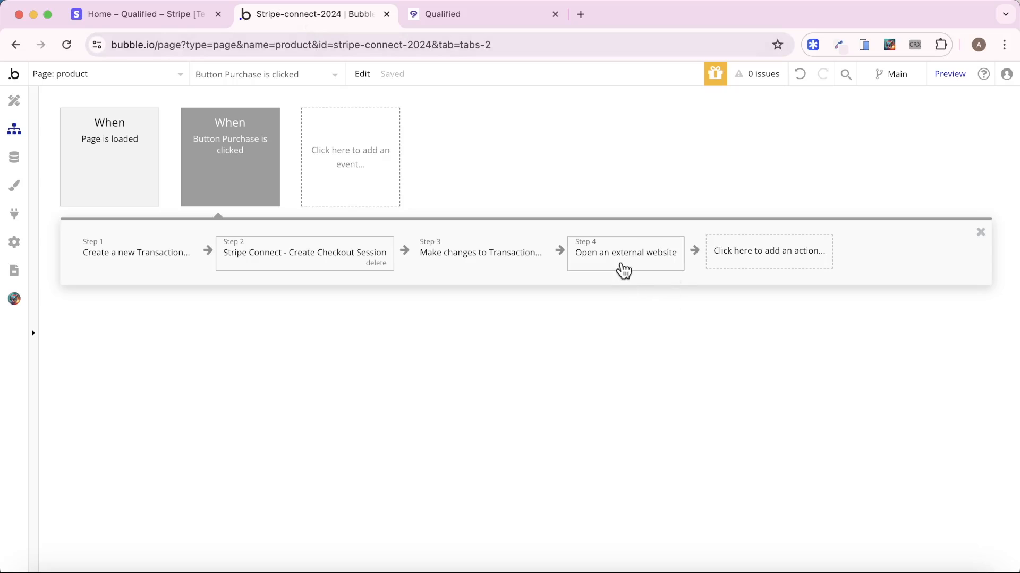
{"action": "left_click", "coordinate": [623, 253]}
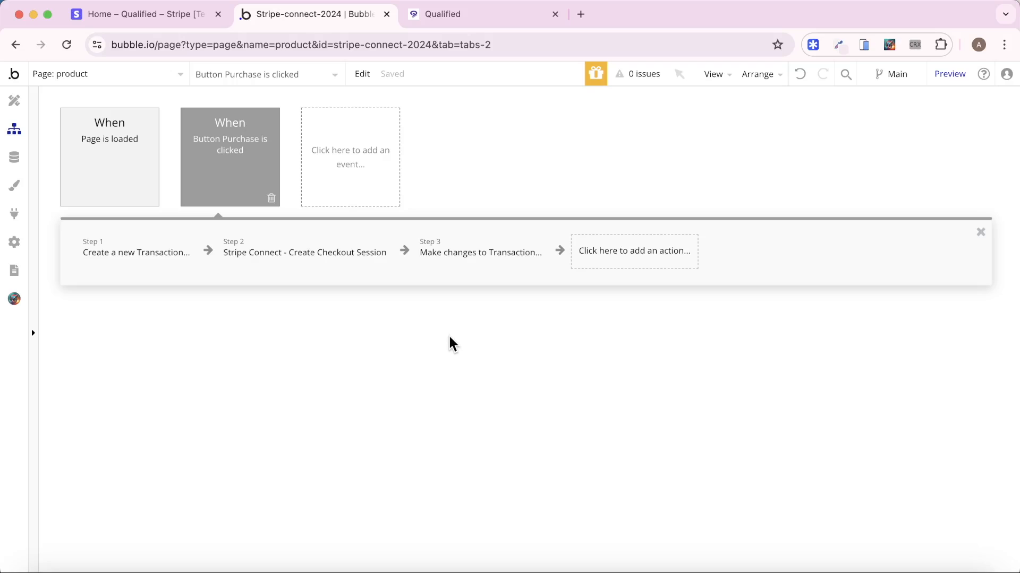
Add an Embedded Checkout Session element to the checkout page and uncheck its fixed width.
{"action": "left_click", "coordinate": [108, 73]}
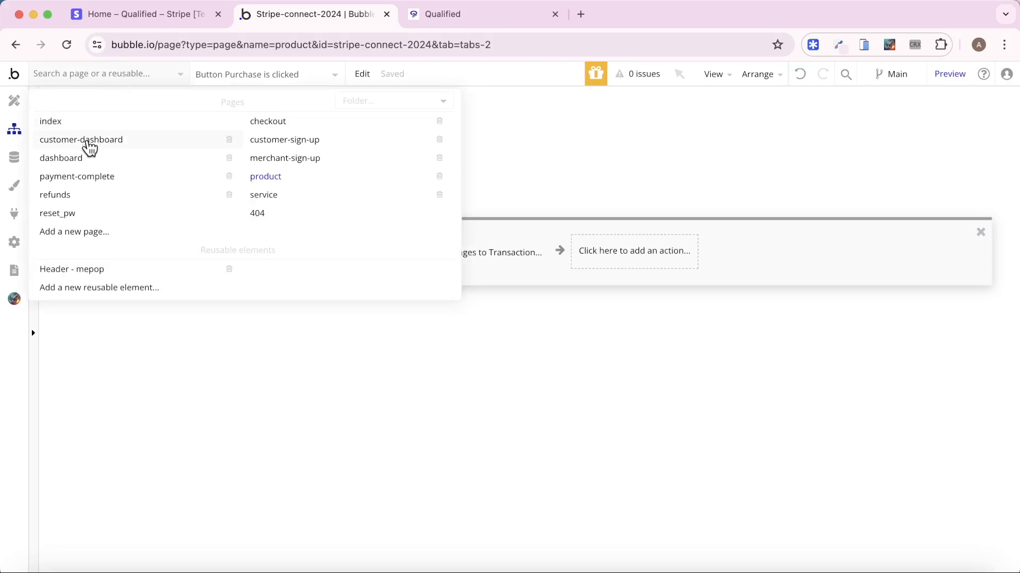
{"action": "left_click", "coordinate": [268, 121]}
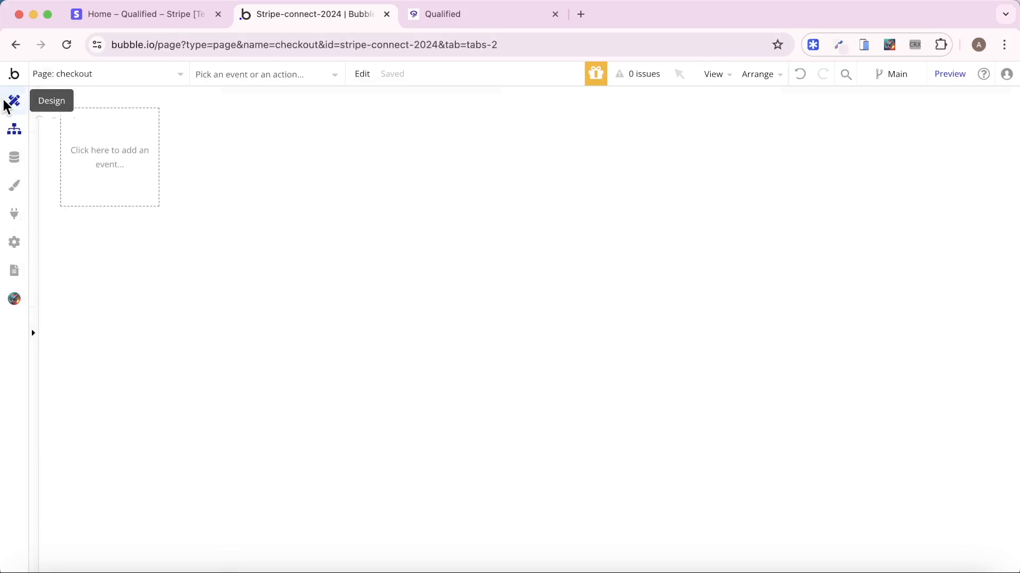
{"action": "left_click", "coordinate": [14, 102]}
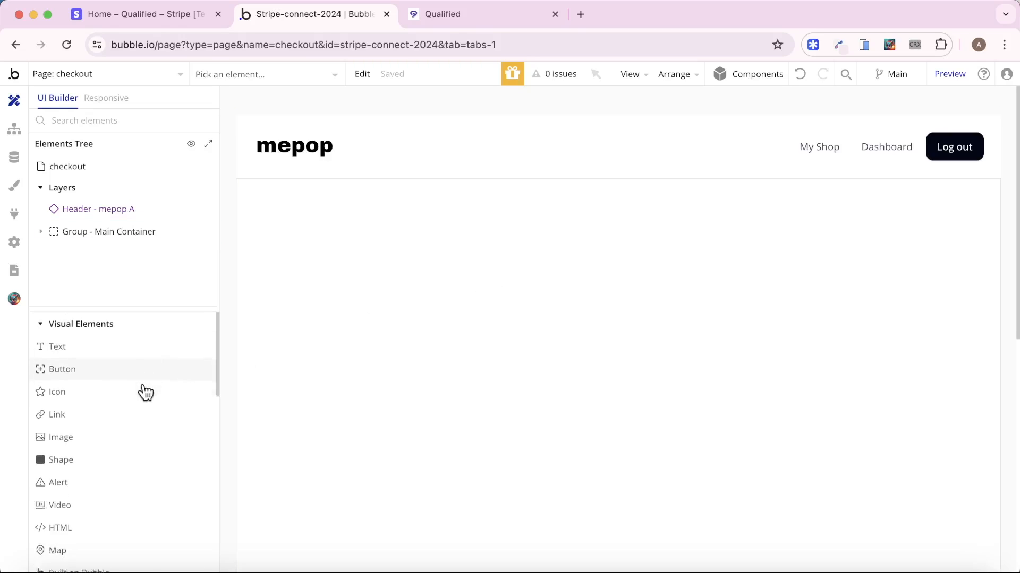
{"action": "scroll", "scroll_direction": "down", "scroll_amount": 3}
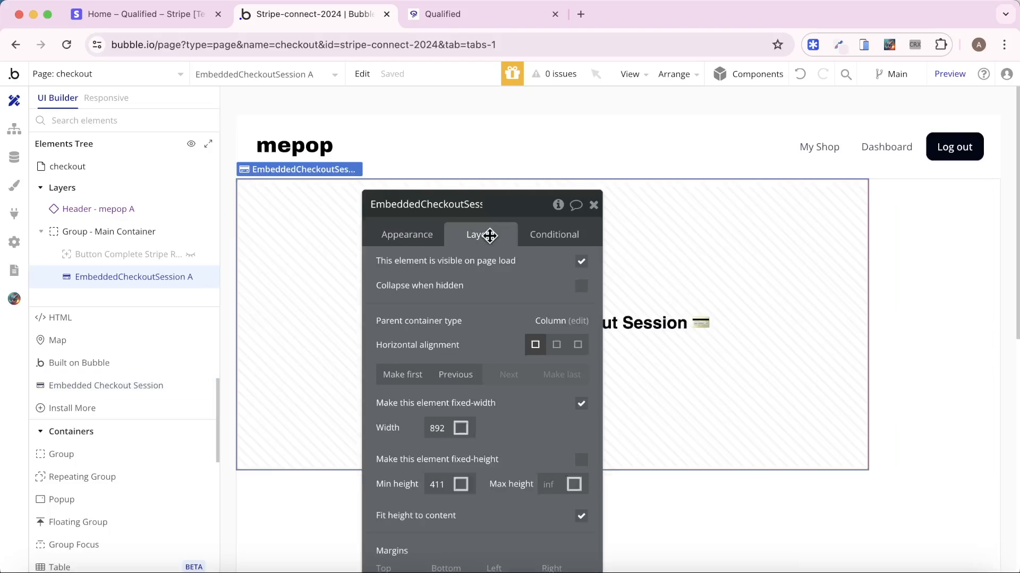
{"action": "left_click", "coordinate": [581, 403]}
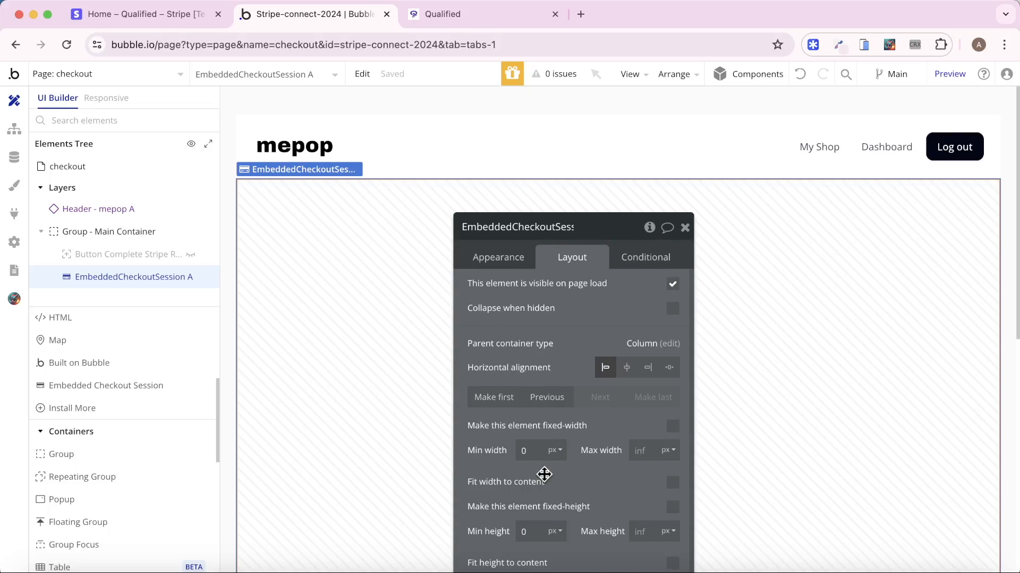
{"action": "mouse_move", "coordinate": [123, 111]}
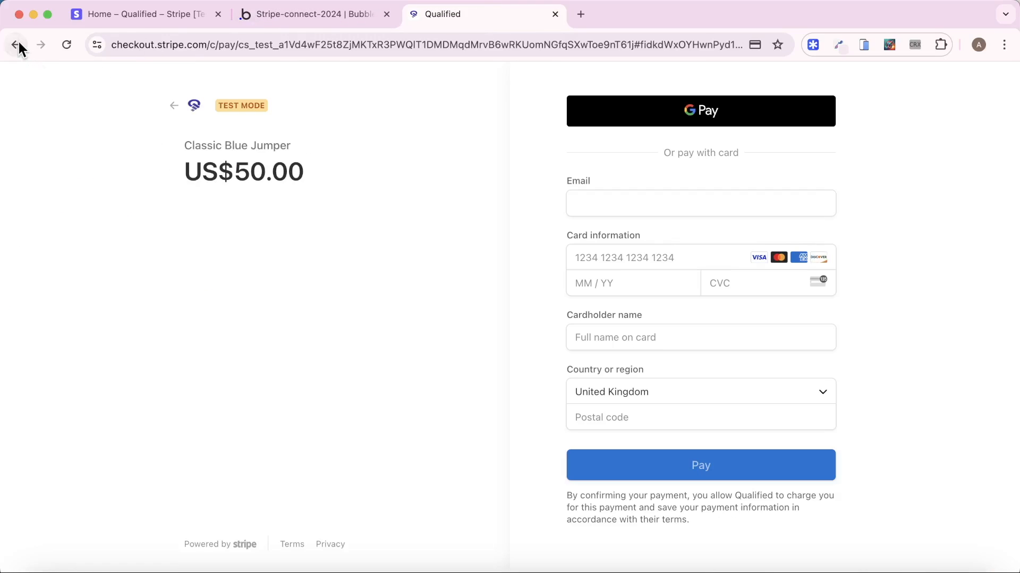
{"action": "left_click", "coordinate": [16, 44]}
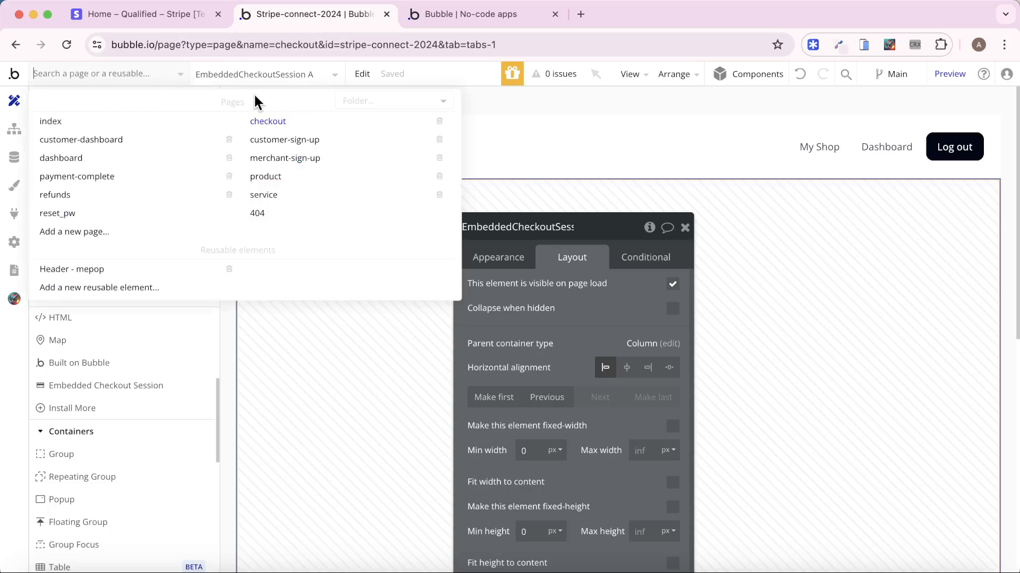
{"action": "mouse_move", "coordinate": [266, 180]}
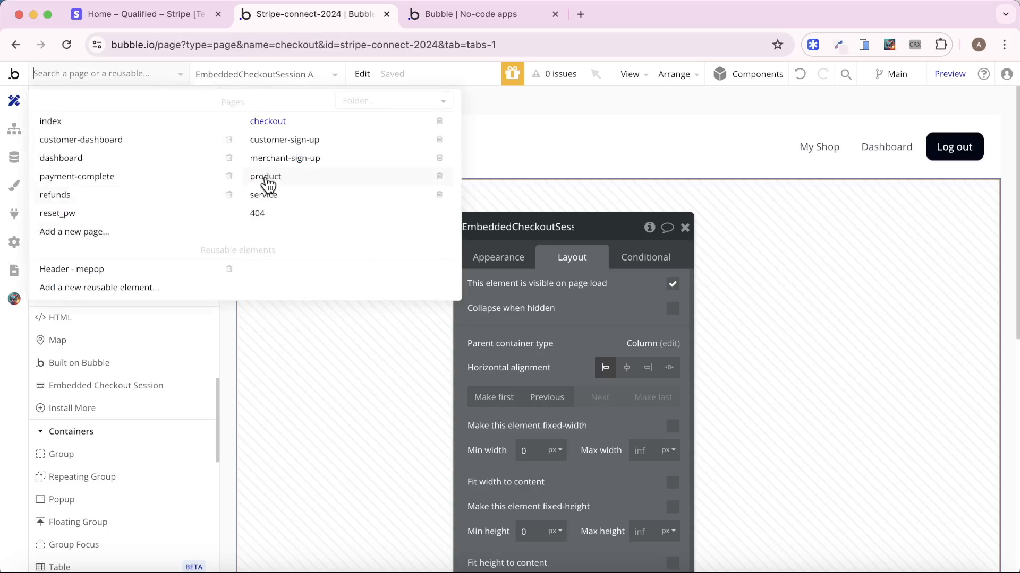
Add a Go to page step to the Purchase workflow with Destination set to checkout.
{"action": "left_click", "coordinate": [265, 176]}
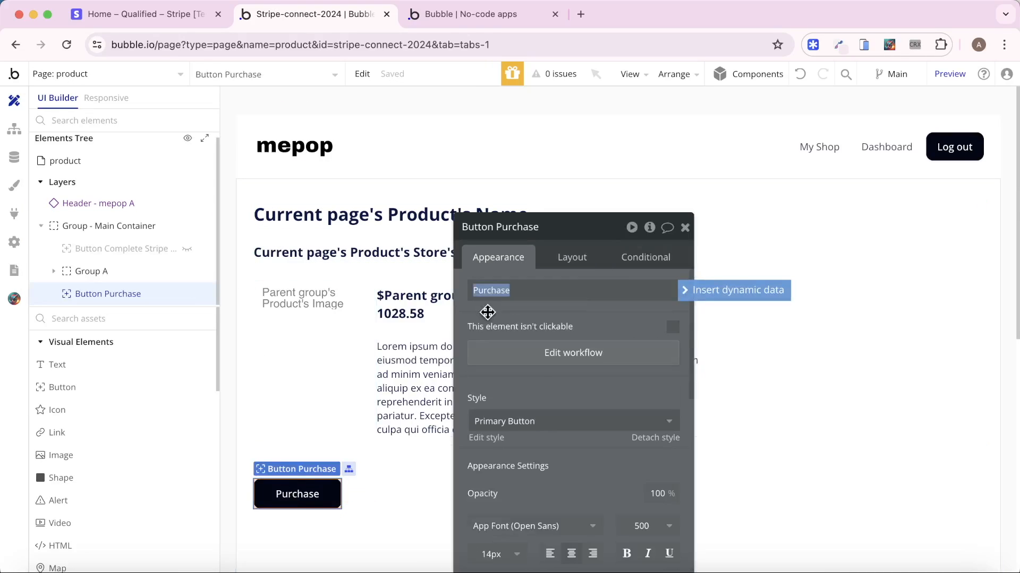
{"action": "left_click", "coordinate": [573, 353]}
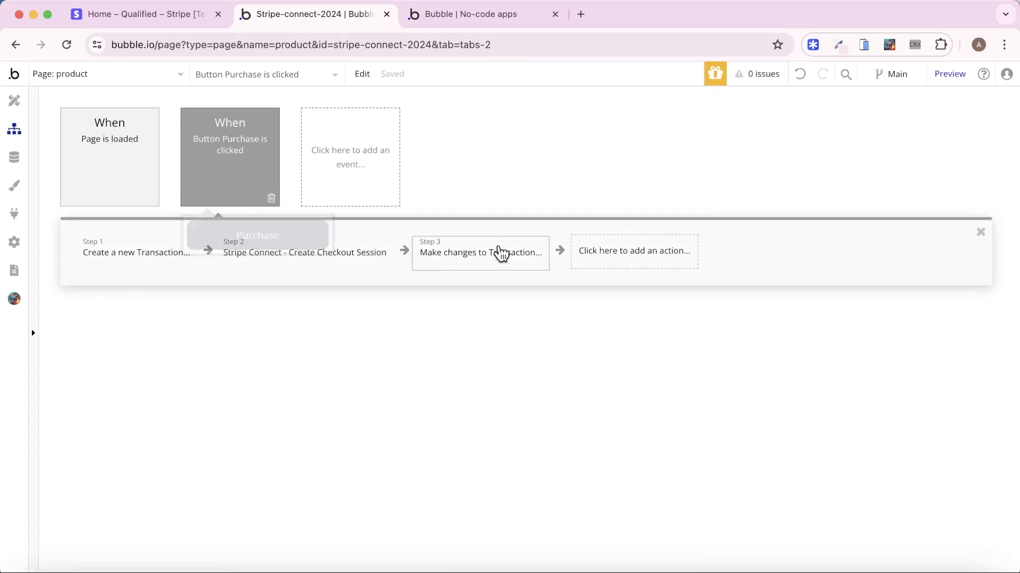
{"action": "left_click", "coordinate": [633, 251]}
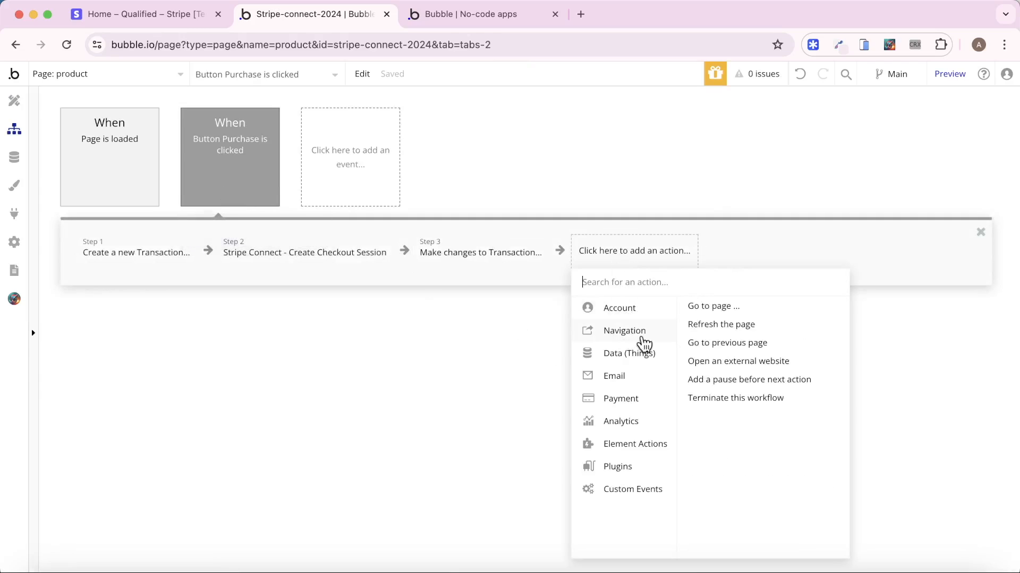
{"action": "left_click", "coordinate": [713, 306]}
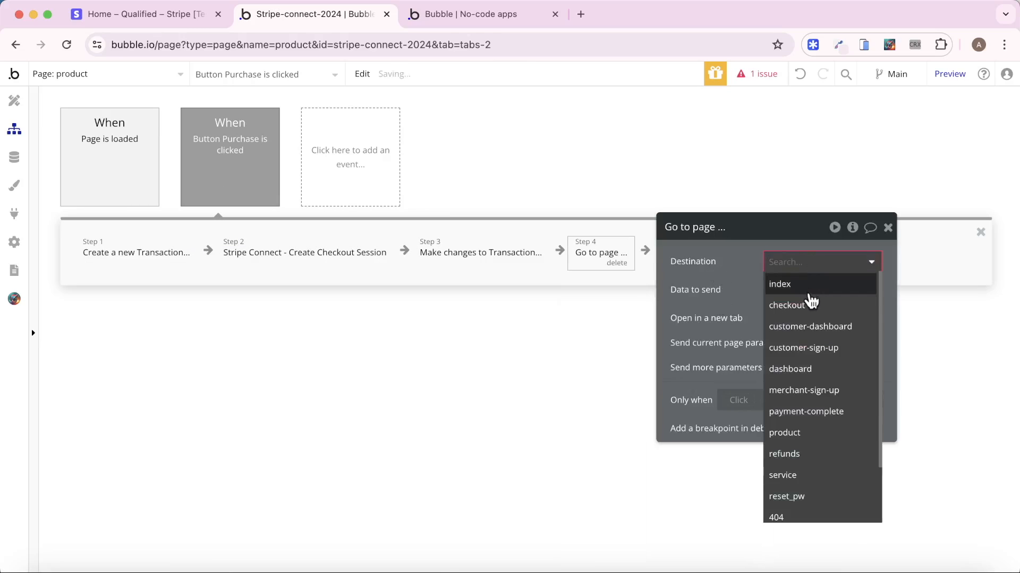
{"action": "left_click", "coordinate": [787, 305]}
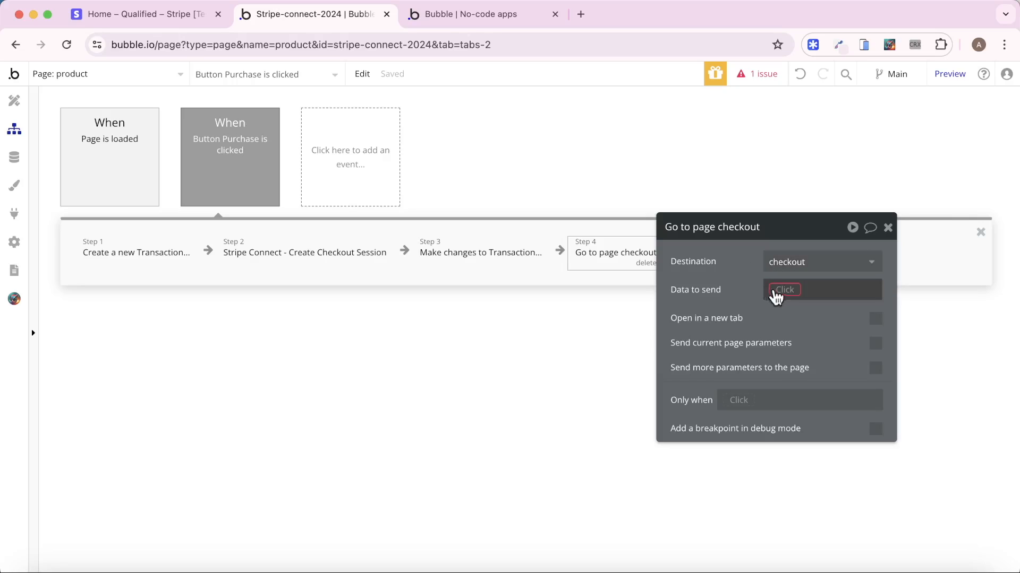
{"action": "left_click", "coordinate": [104, 73]}
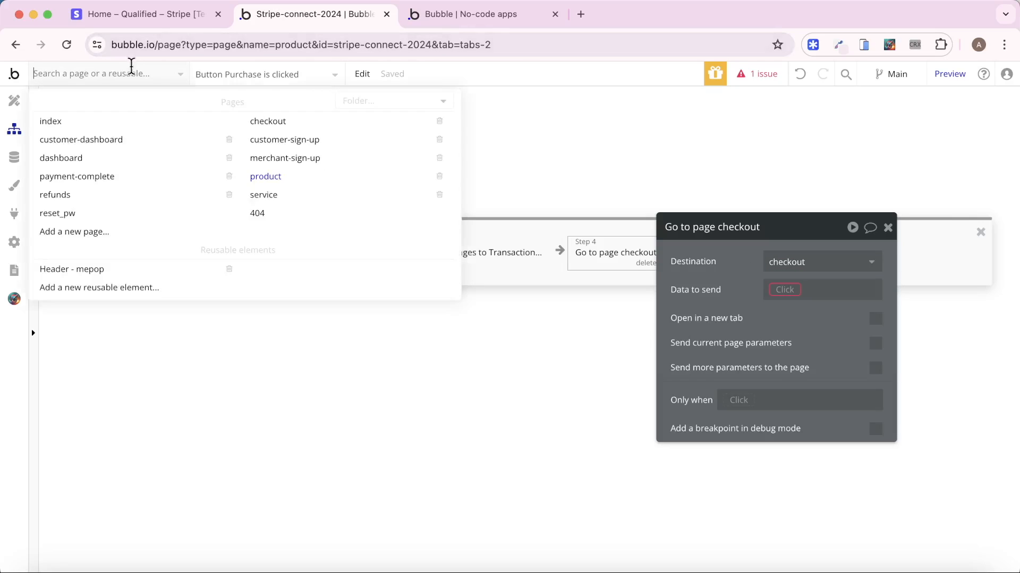
Set the checkout page's Type of content to Transaction.
{"action": "left_click", "coordinate": [267, 121]}
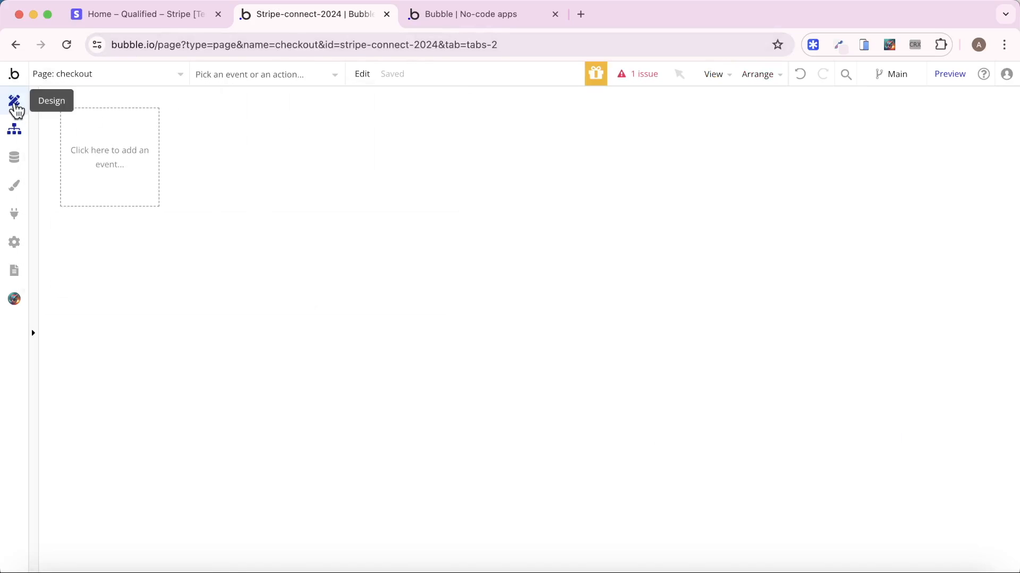
{"action": "left_click", "coordinate": [14, 102]}
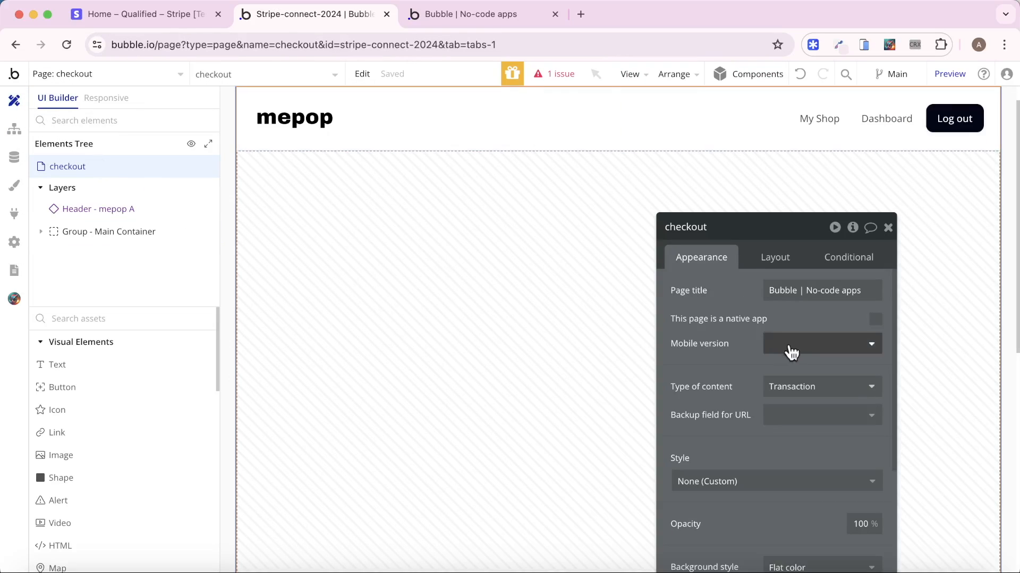
{"action": "mouse_move", "coordinate": [742, 375]}
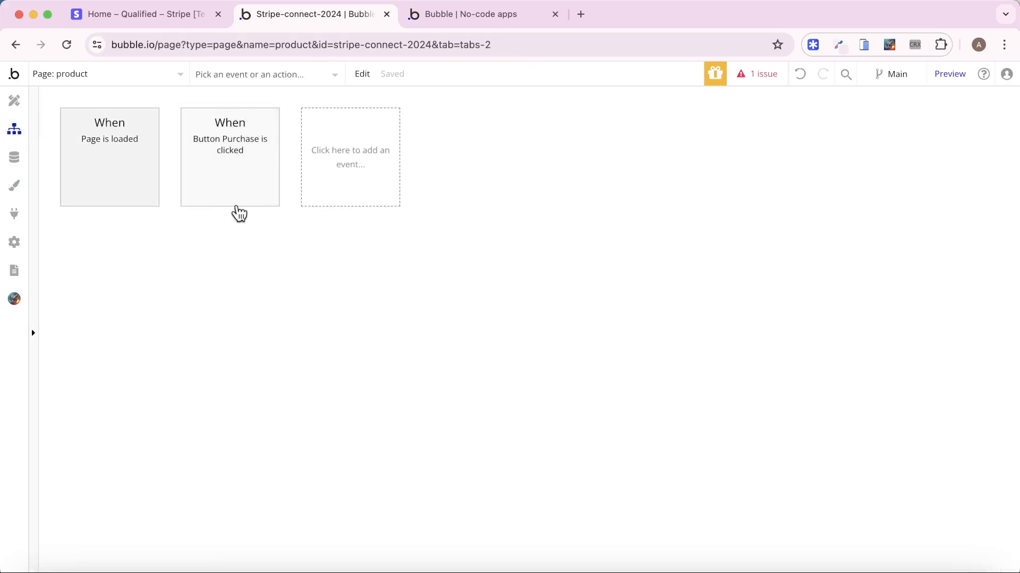
Send step 1's new transaction as data in the go-to-checkout step, then bring up the live product page.
{"action": "left_click", "coordinate": [230, 157]}
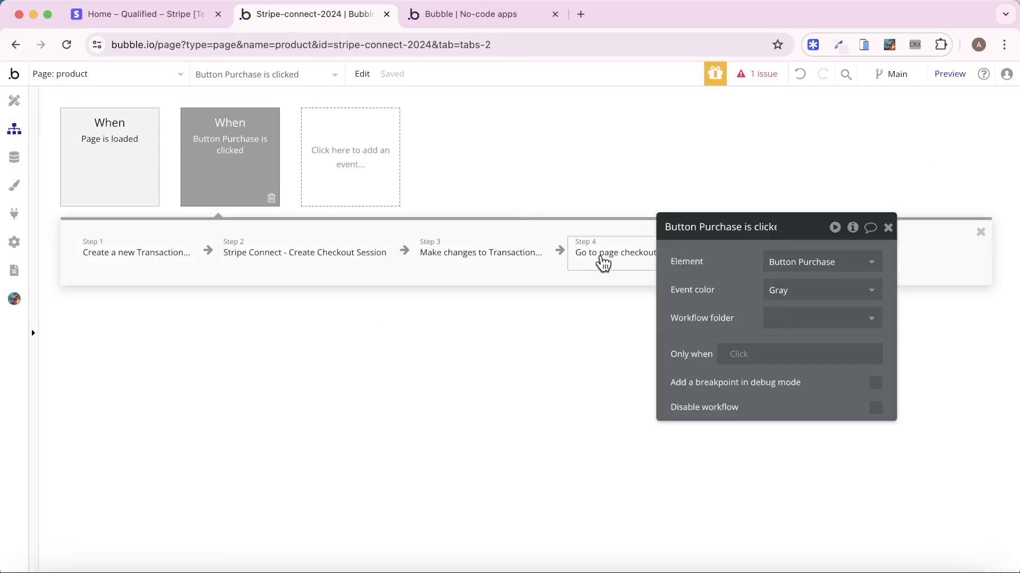
{"action": "left_click", "coordinate": [613, 253]}
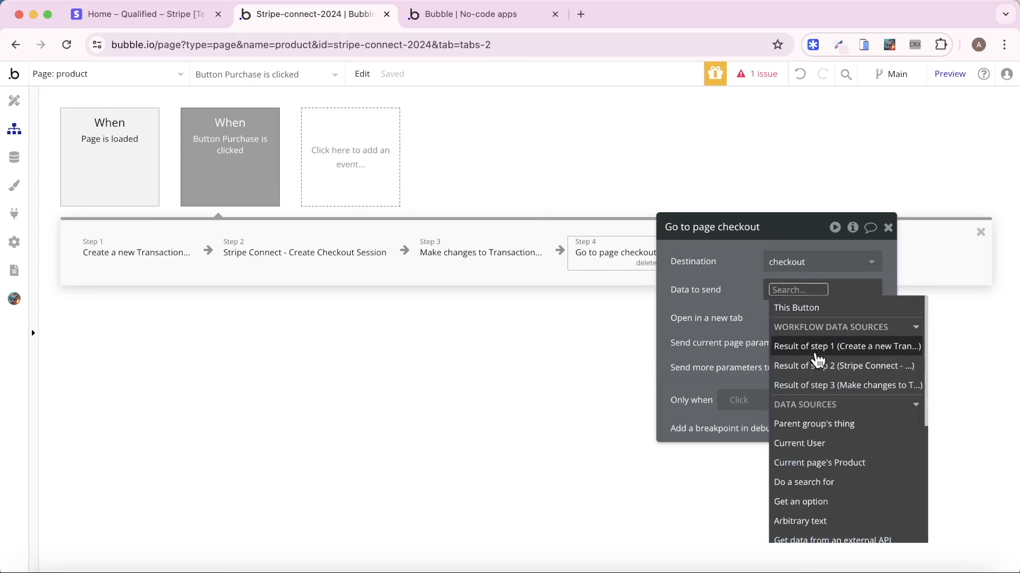
{"action": "left_click", "coordinate": [136, 253]}
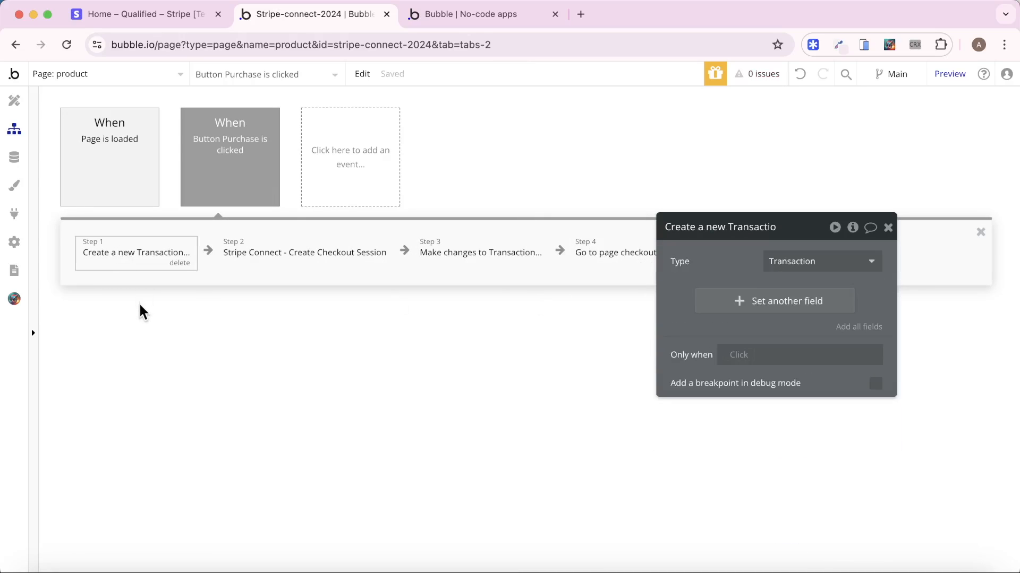
{"action": "mouse_move", "coordinate": [181, 305]}
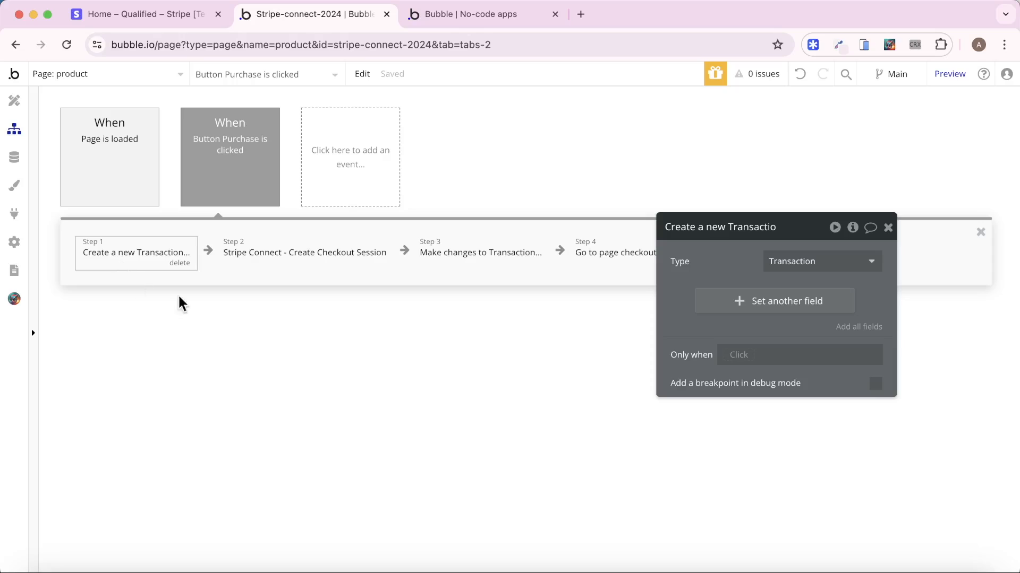
{"action": "left_click", "coordinate": [481, 253]}
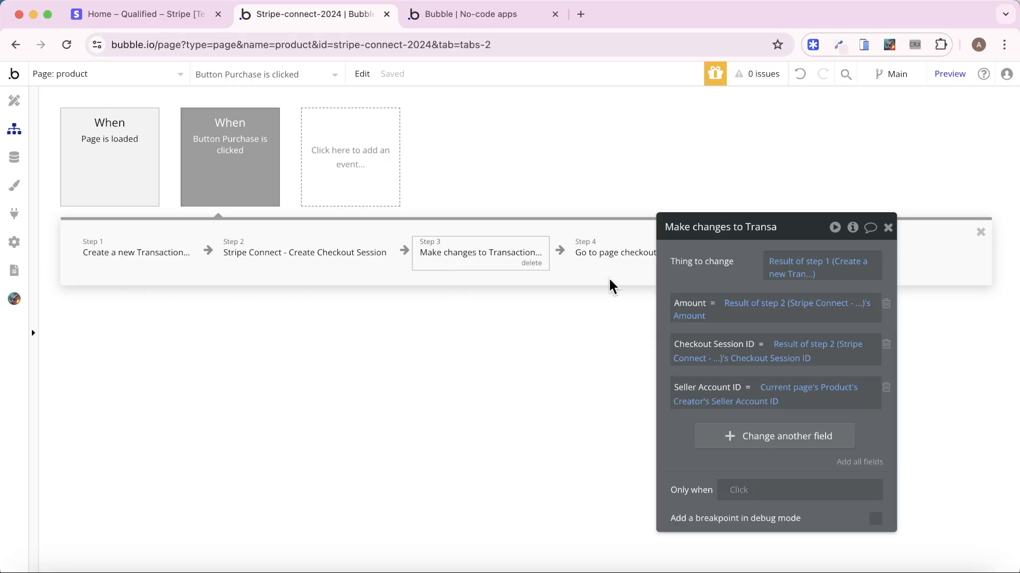
{"action": "right_click", "coordinate": [735, 250]}
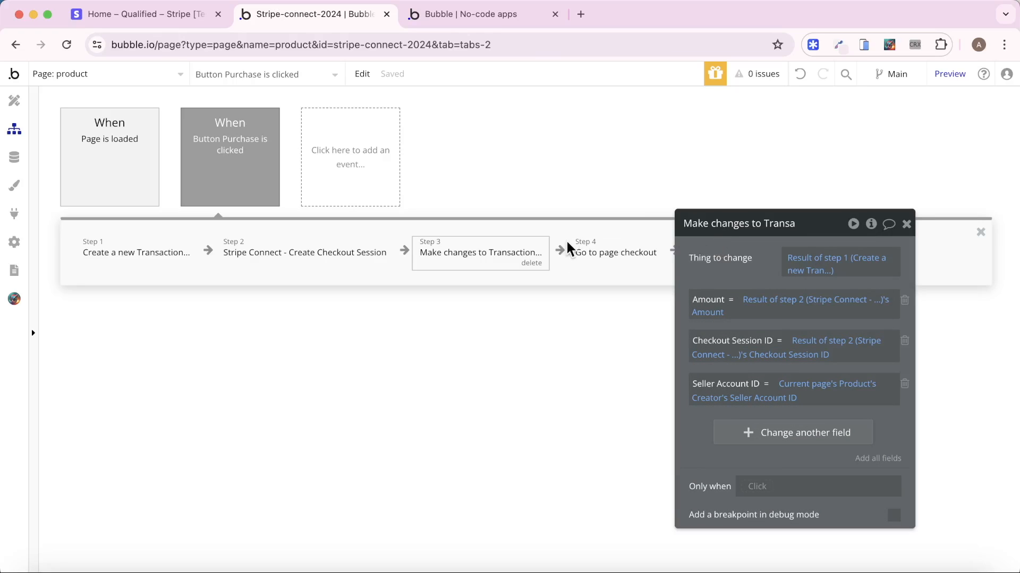
{"action": "left_click", "coordinate": [614, 253]}
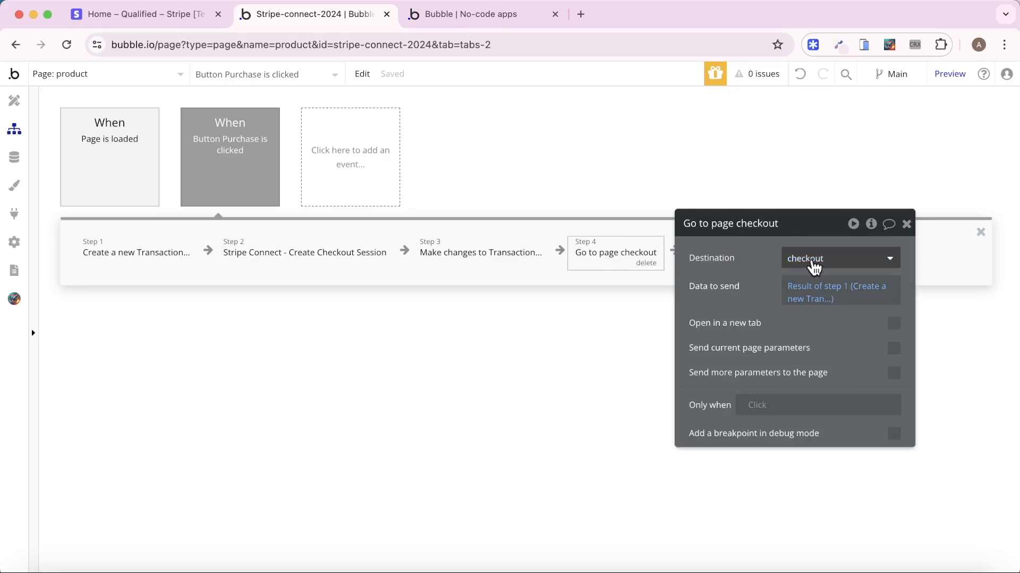
{"action": "left_click", "coordinate": [484, 14]}
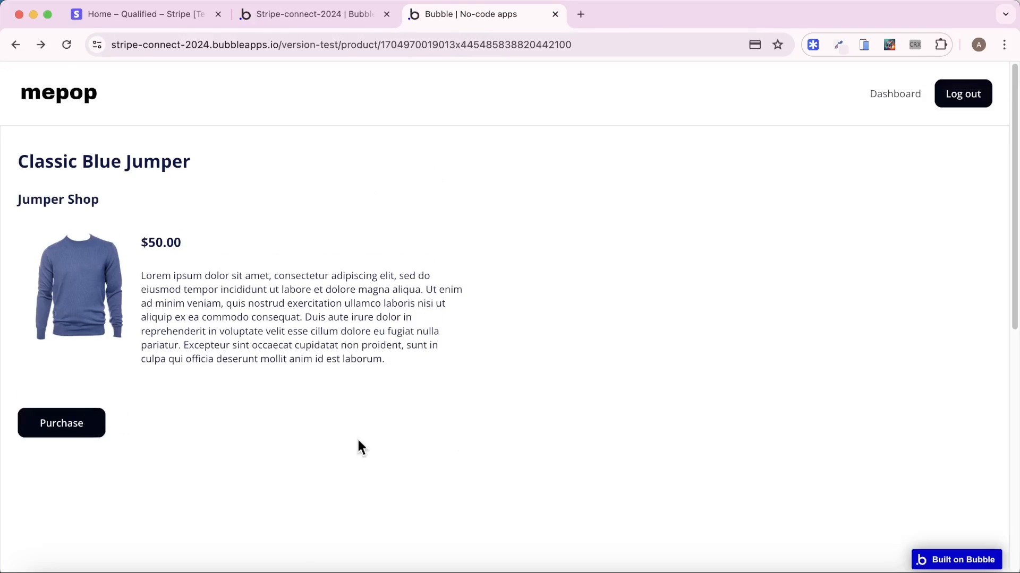
Test-purchase the jumper, see the checkout page load blank, and return to the editor.
{"action": "left_click", "coordinate": [62, 422]}
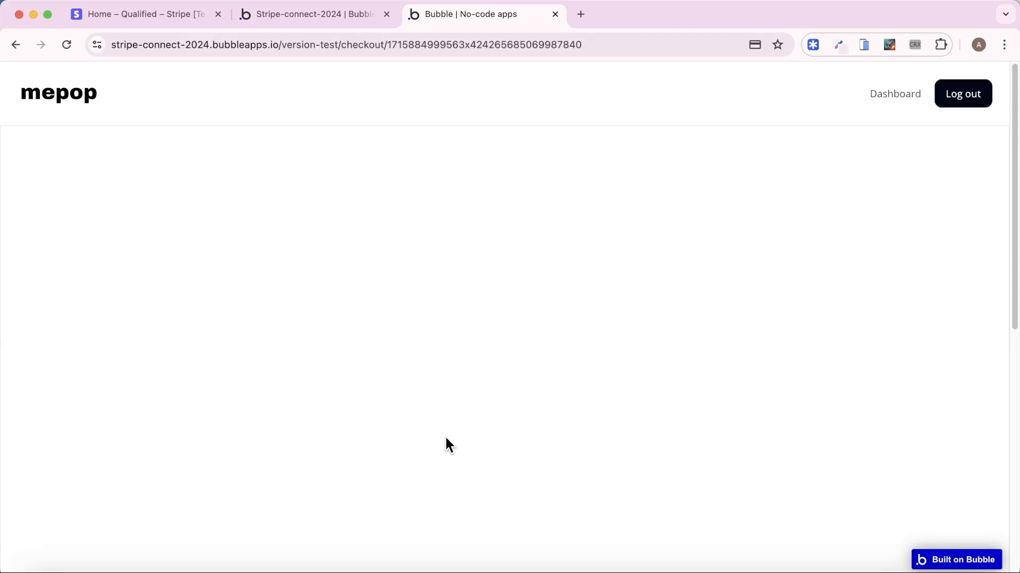
{"action": "mouse_move", "coordinate": [435, 430]}
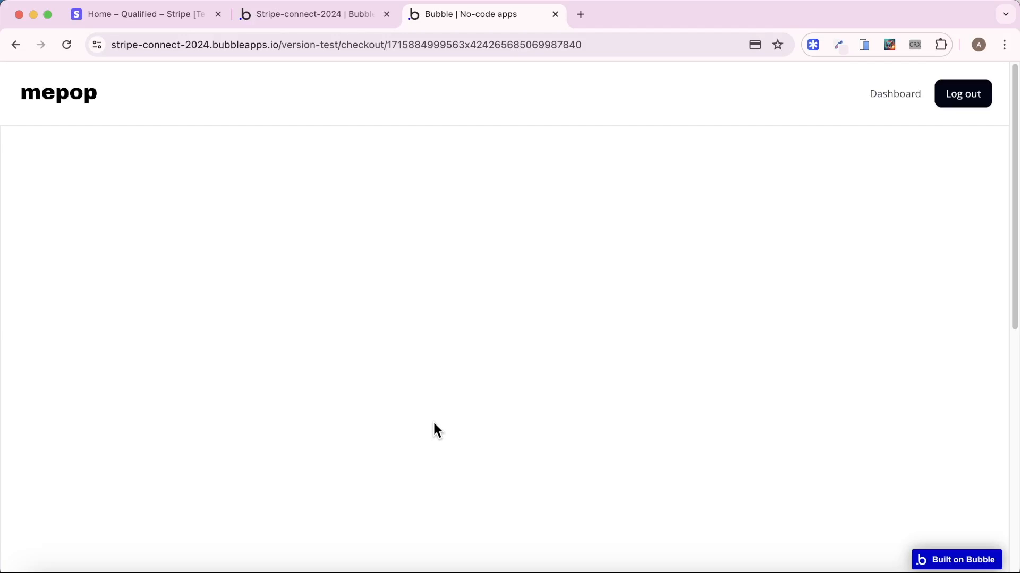
{"action": "mouse_move", "coordinate": [205, 302]}
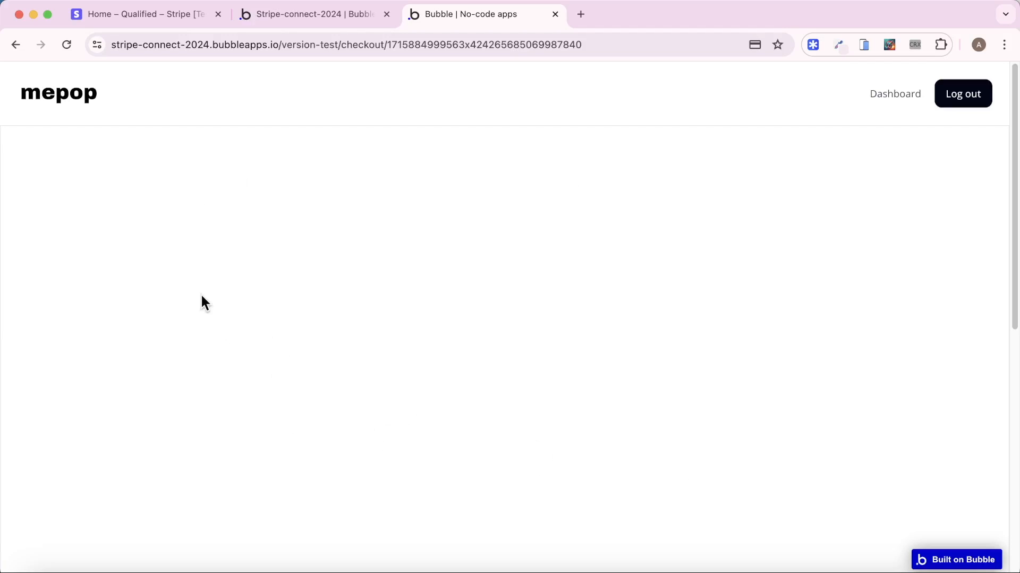
{"action": "left_click", "coordinate": [306, 14]}
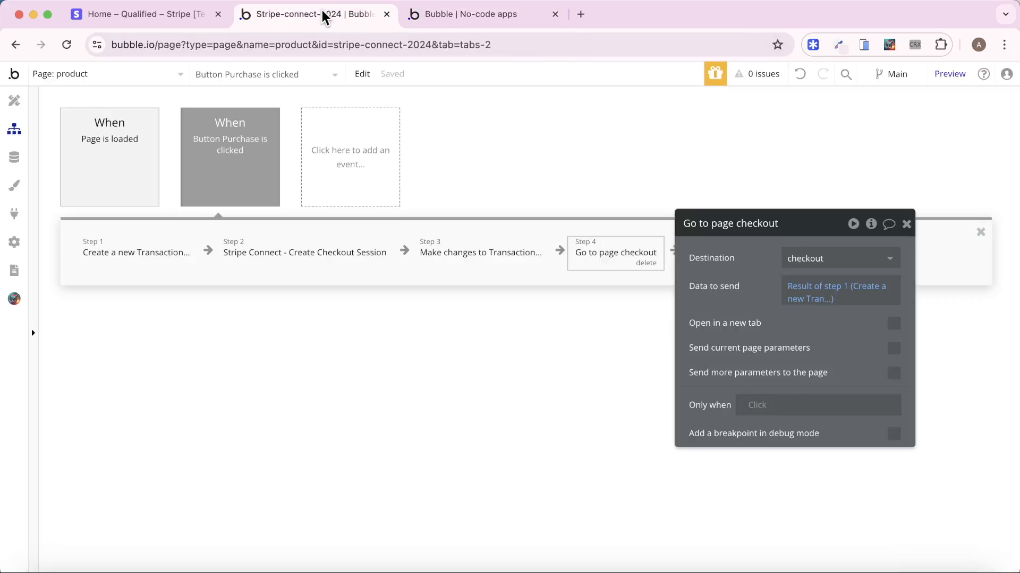
Switch to the checkout page and add a 'Page is loaded' event.
{"action": "left_click", "coordinate": [107, 74]}
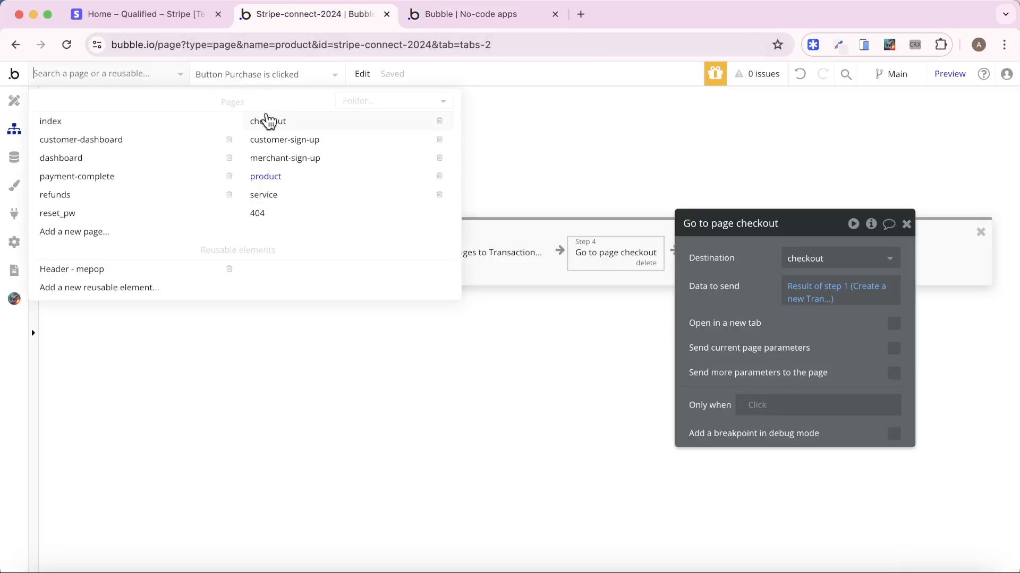
{"action": "left_click", "coordinate": [268, 121]}
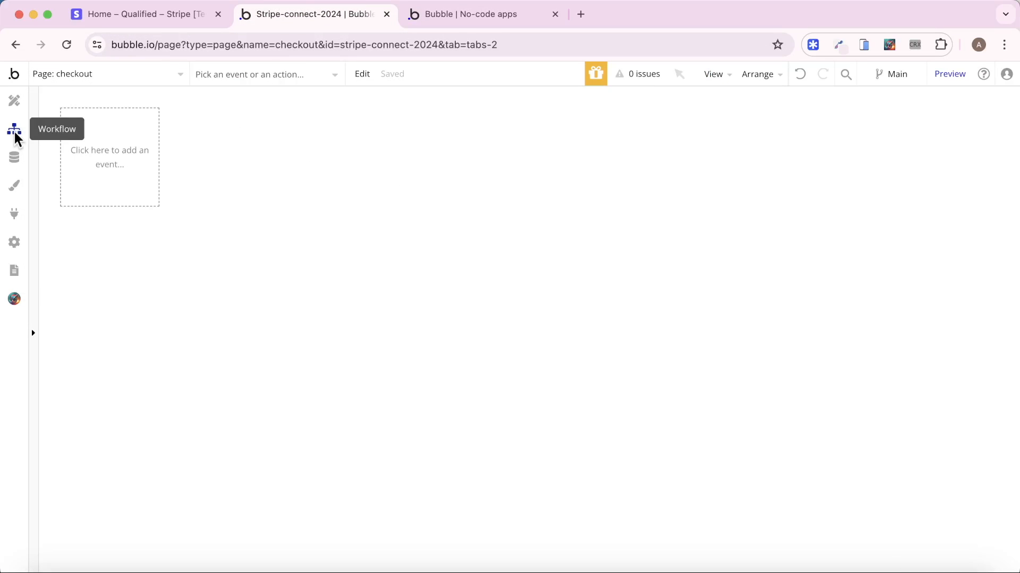
{"action": "left_click", "coordinate": [109, 157]}
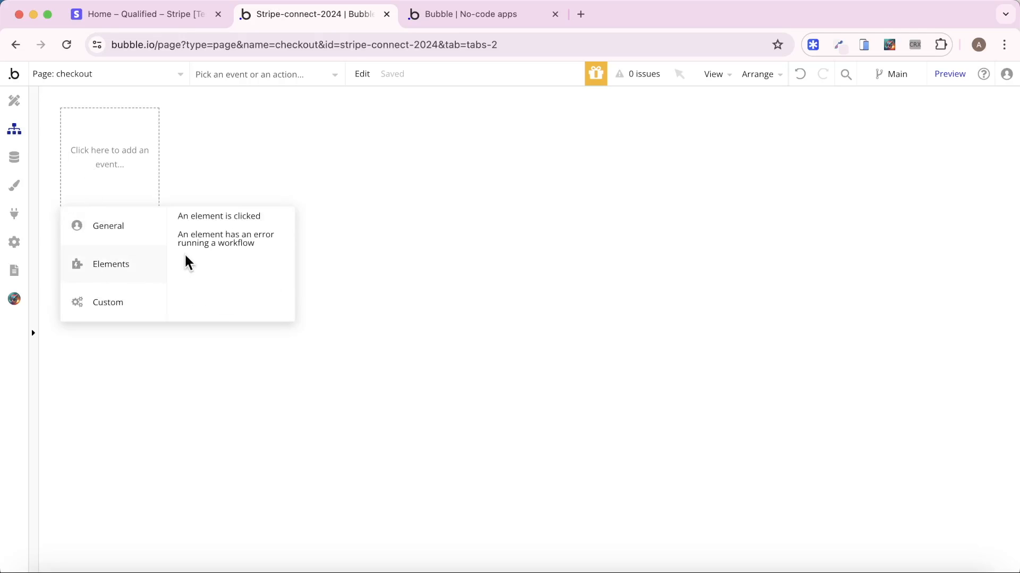
{"action": "left_click", "coordinate": [108, 226]}
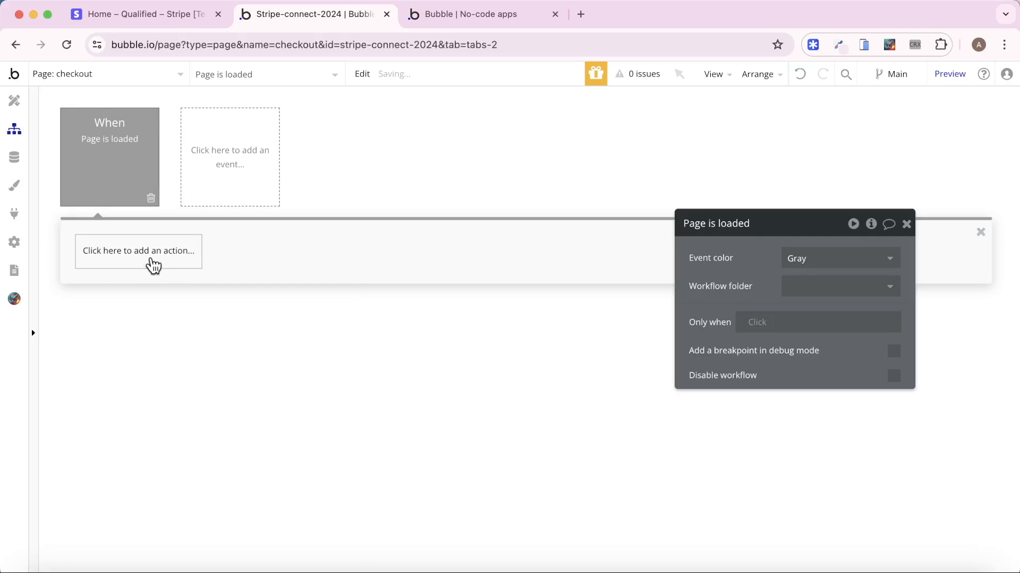
Add a 'Load a Embedded Checkout Session' action targeting element EmbeddedCheckoutSession A.
{"action": "left_click", "coordinate": [139, 250]}
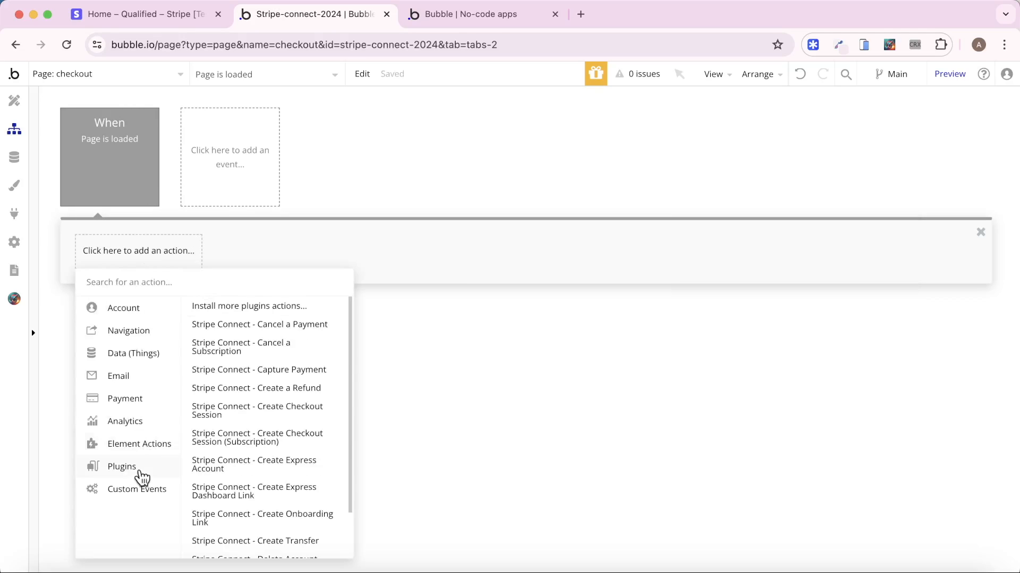
{"action": "mouse_move", "coordinate": [207, 470]}
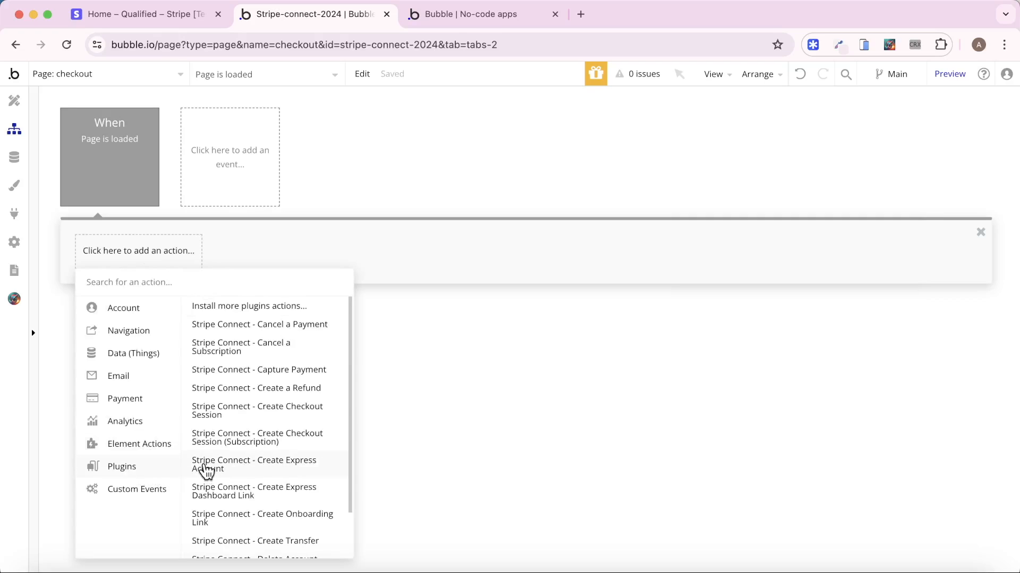
{"action": "type", "text": "load"}
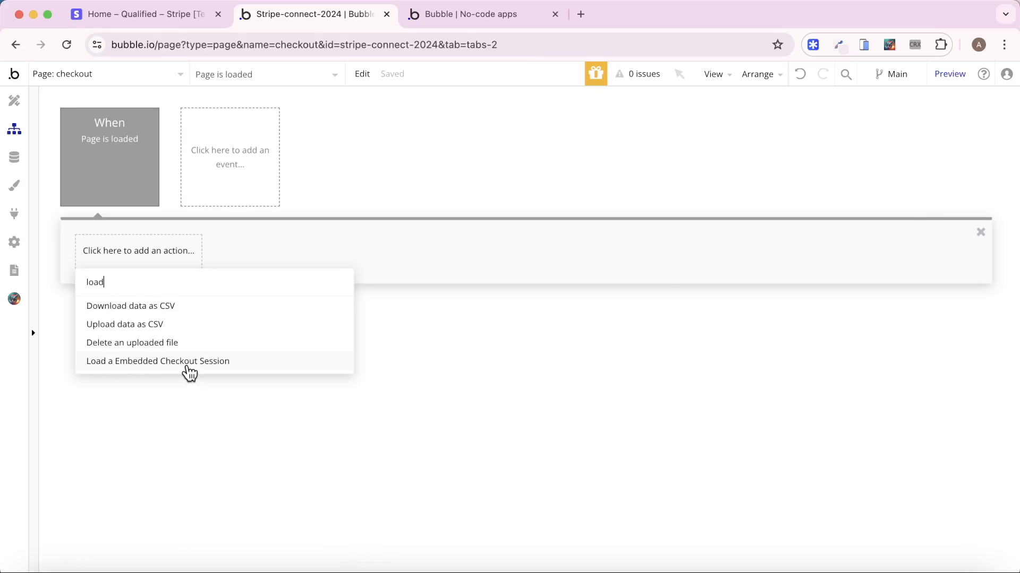
{"action": "left_click", "coordinate": [157, 361]}
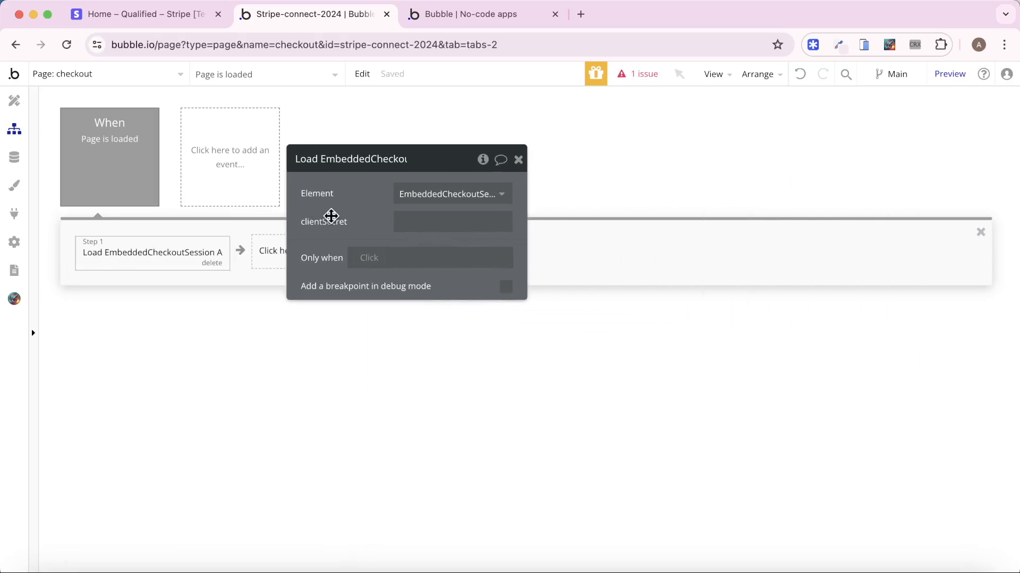
{"action": "left_click", "coordinate": [451, 193]}
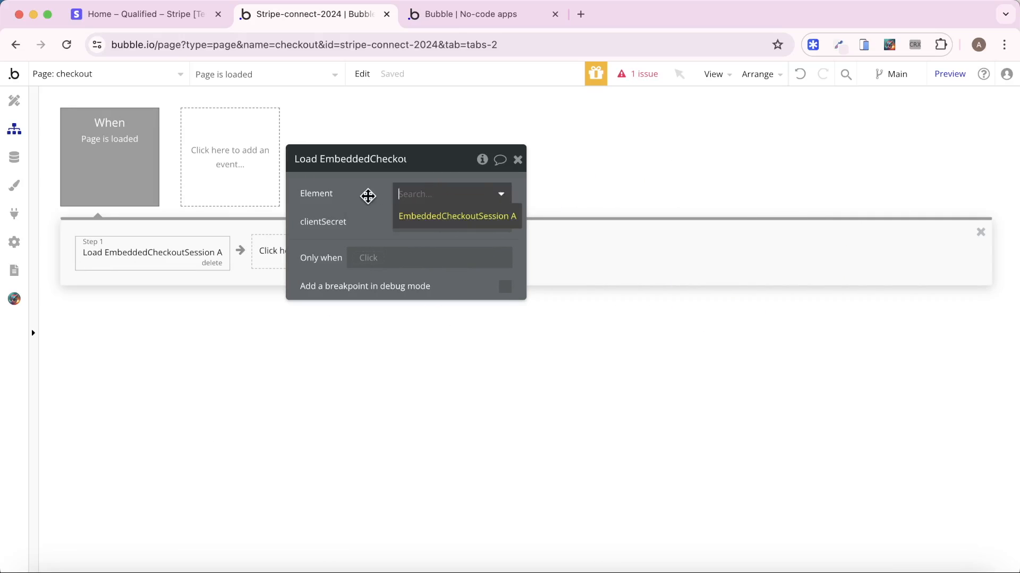
{"action": "left_click", "coordinate": [457, 216]}
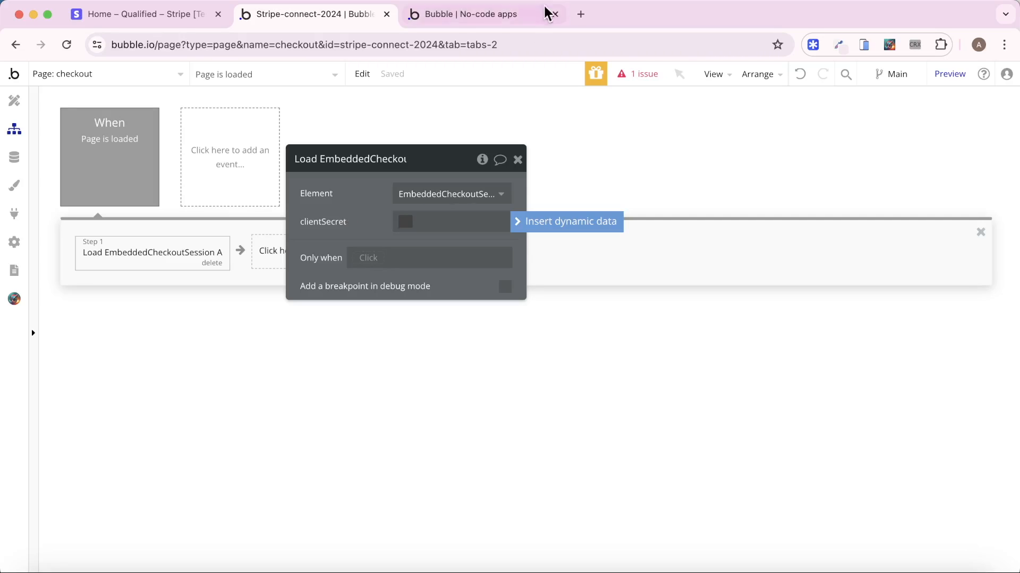
Check the running app's checkout page, then return to the editor.
{"action": "left_click", "coordinate": [469, 14]}
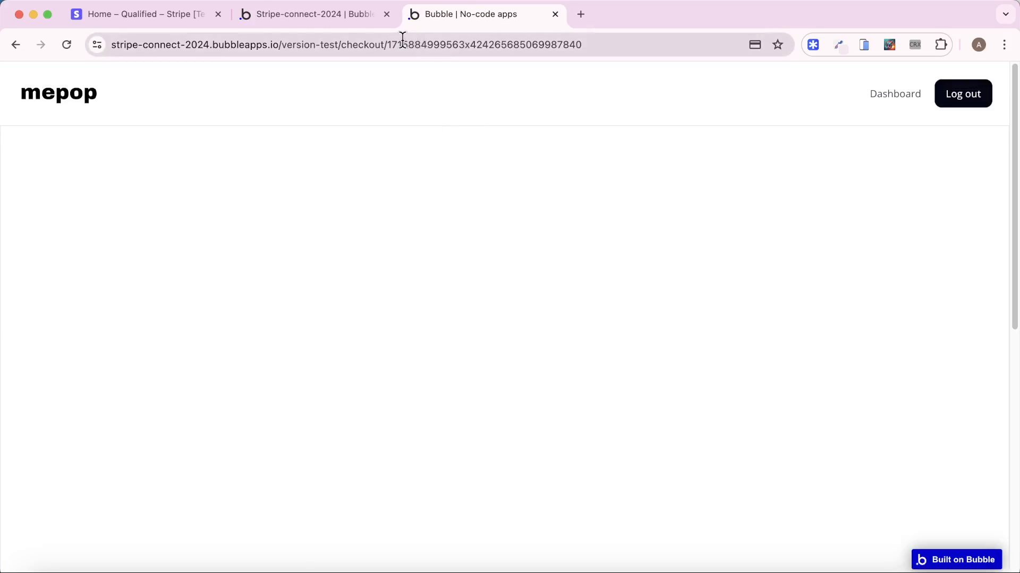
{"action": "mouse_move", "coordinate": [533, 44]}
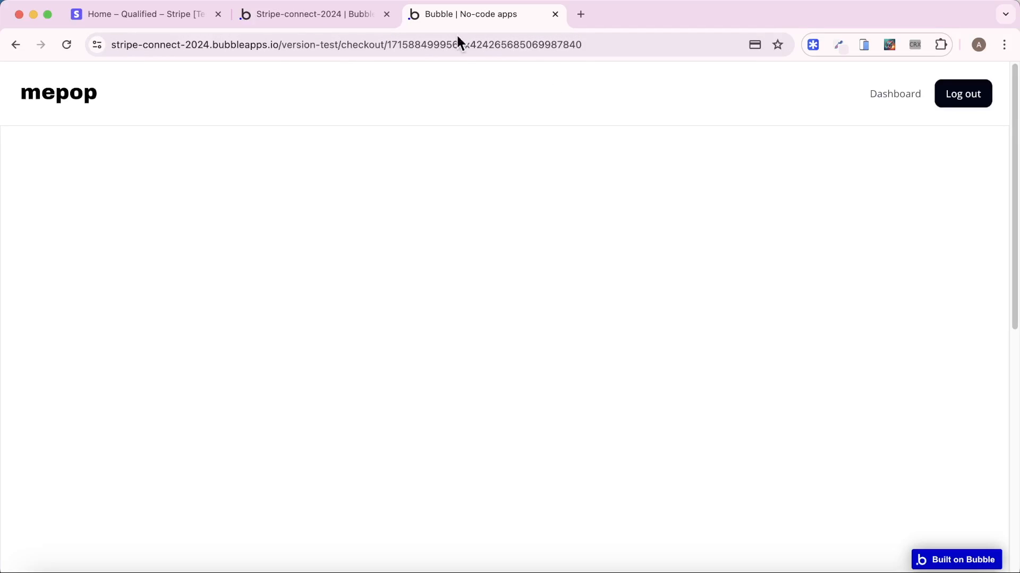
{"action": "left_click", "coordinate": [312, 14]}
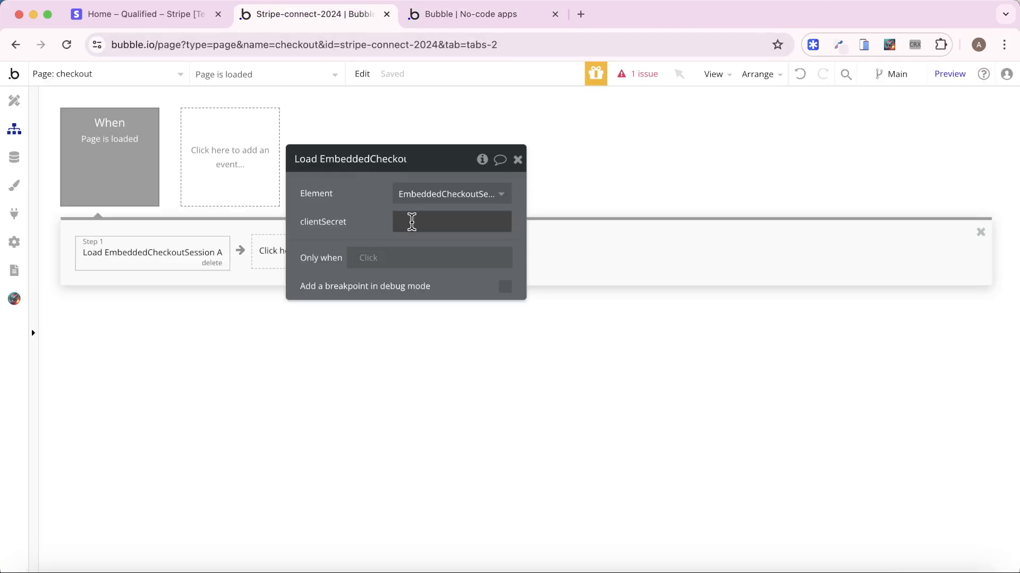
Set clientSecret to Stripe Connect - Retrieve Checkout Session Details's client_secret and show the call's parameters.
{"action": "left_click", "coordinate": [451, 221]}
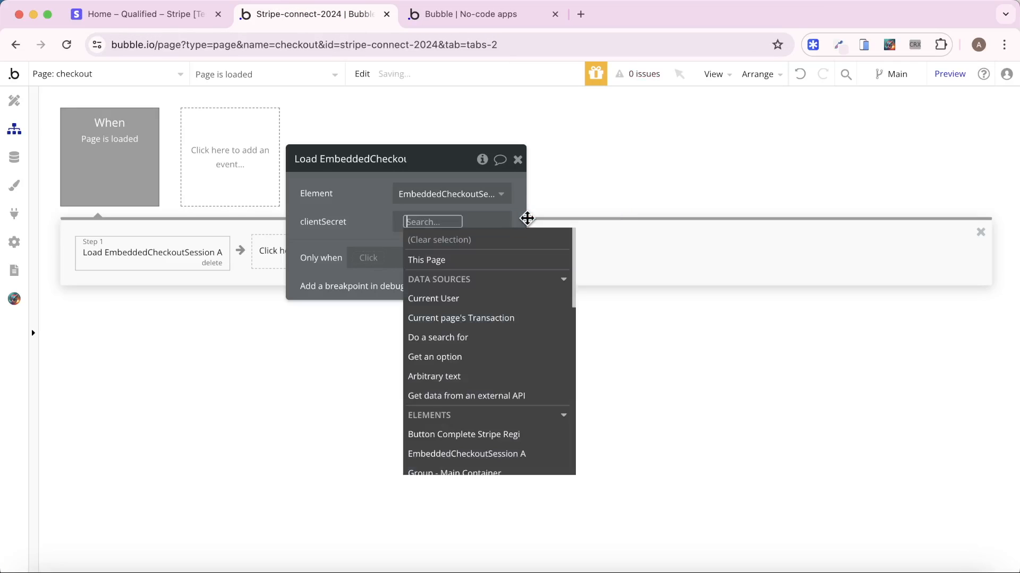
{"action": "mouse_move", "coordinate": [484, 332]}
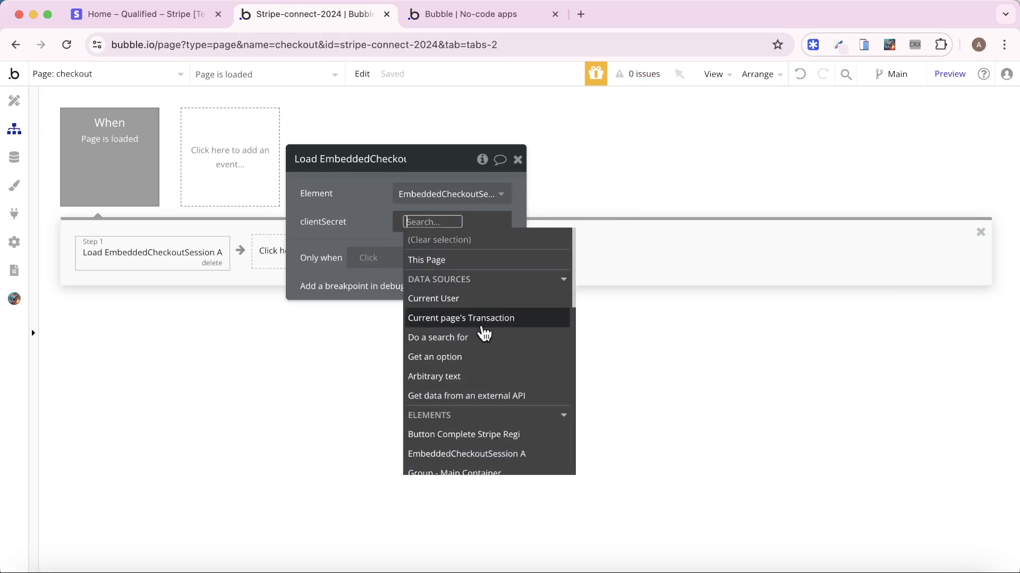
{"action": "left_click", "coordinate": [465, 395]}
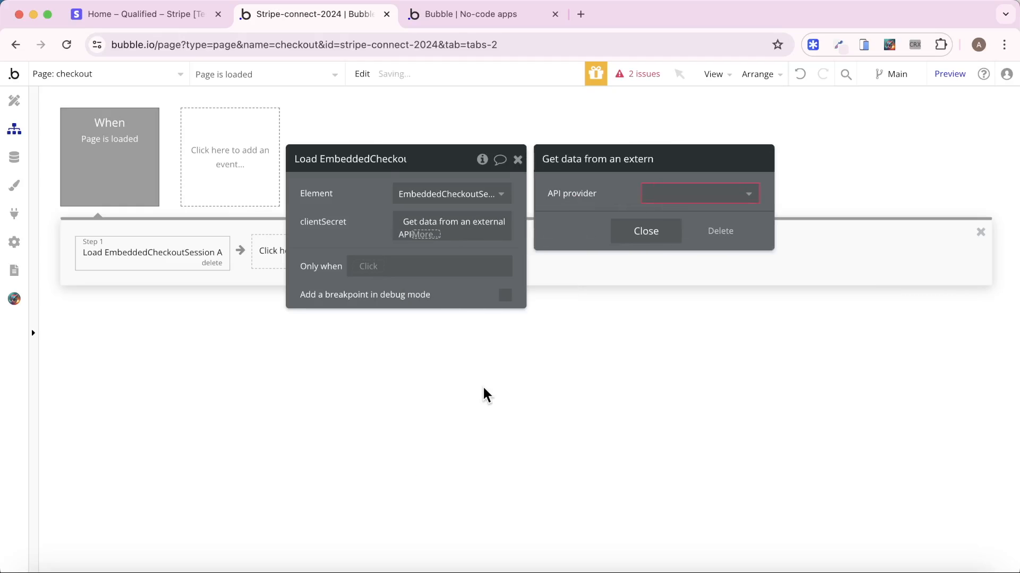
{"action": "left_click", "coordinate": [696, 193]}
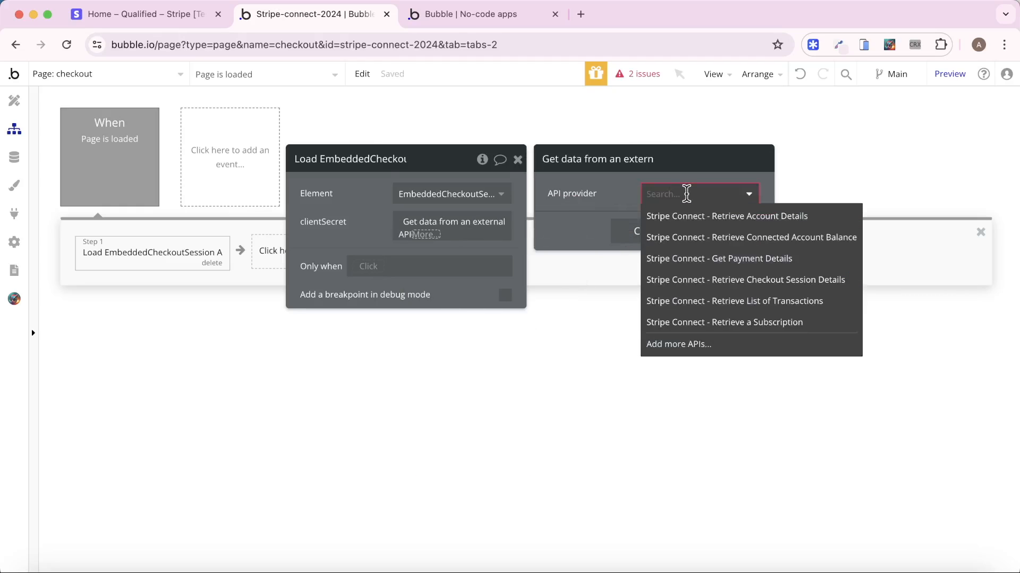
{"action": "left_click", "coordinate": [745, 279]}
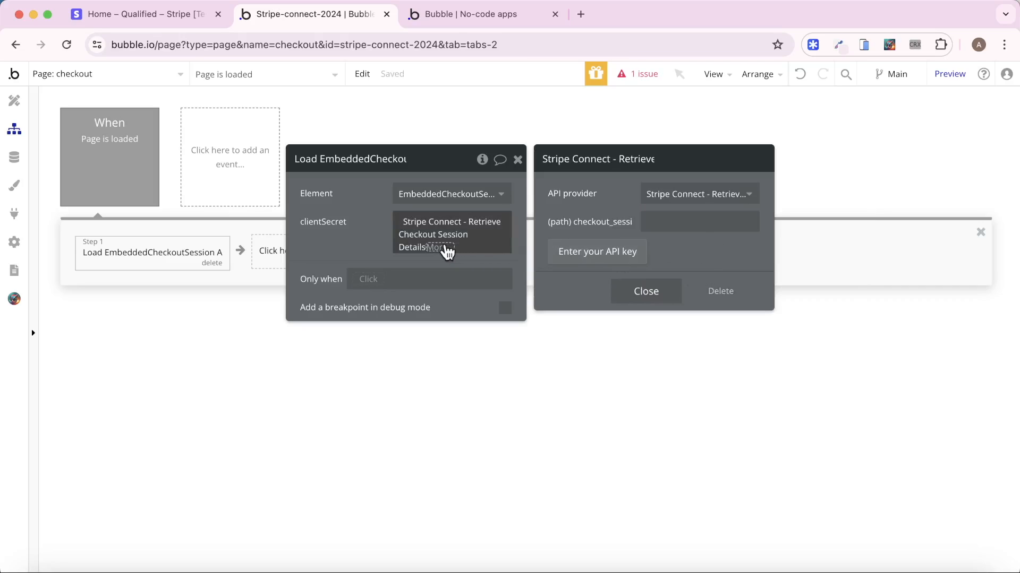
{"action": "left_click", "coordinate": [437, 248]}
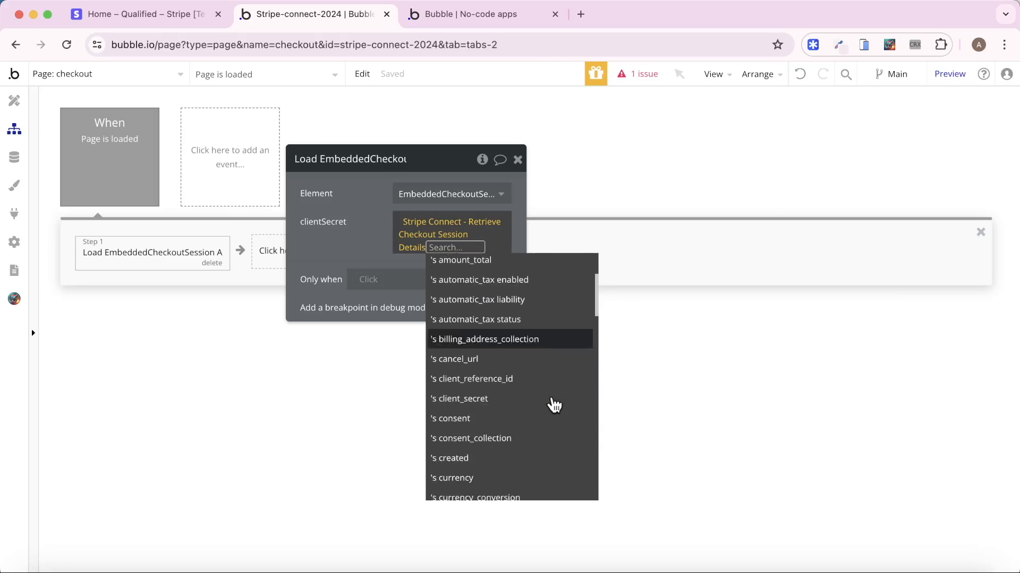
{"action": "left_click", "coordinate": [458, 399]}
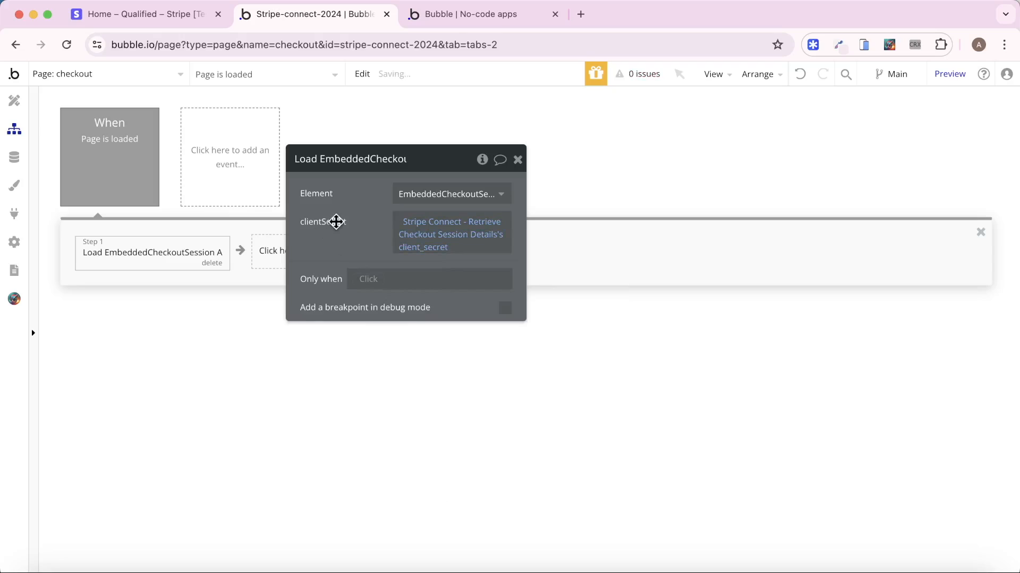
{"action": "left_click", "coordinate": [451, 234]}
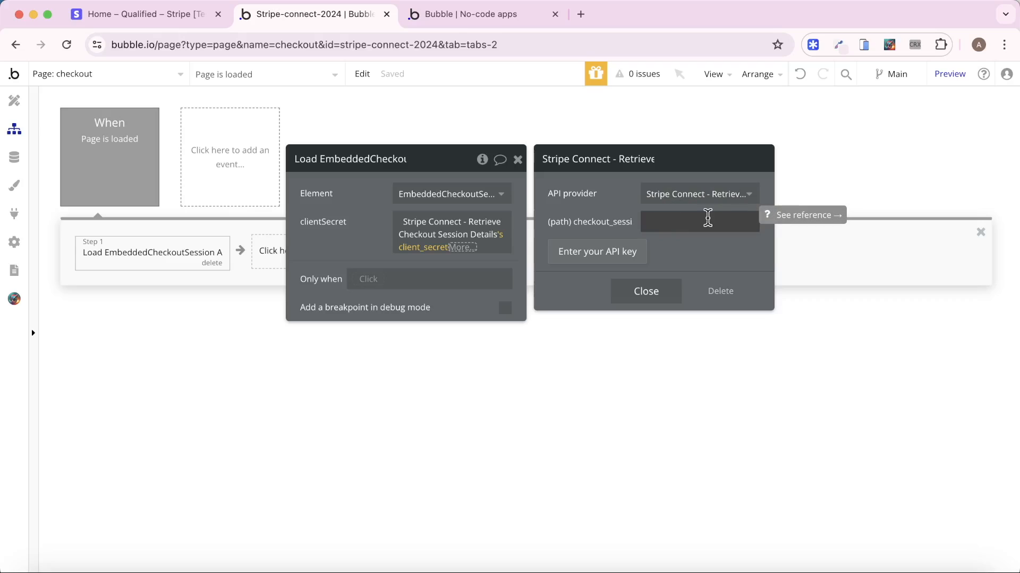
{"action": "mouse_move", "coordinate": [648, 216]}
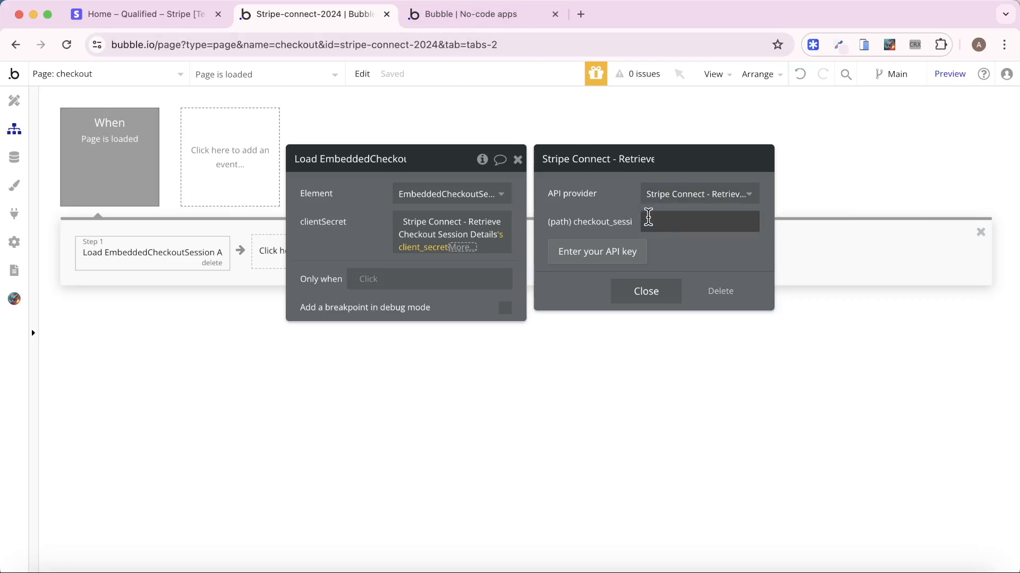
{"action": "mouse_move", "coordinate": [70, 217]}
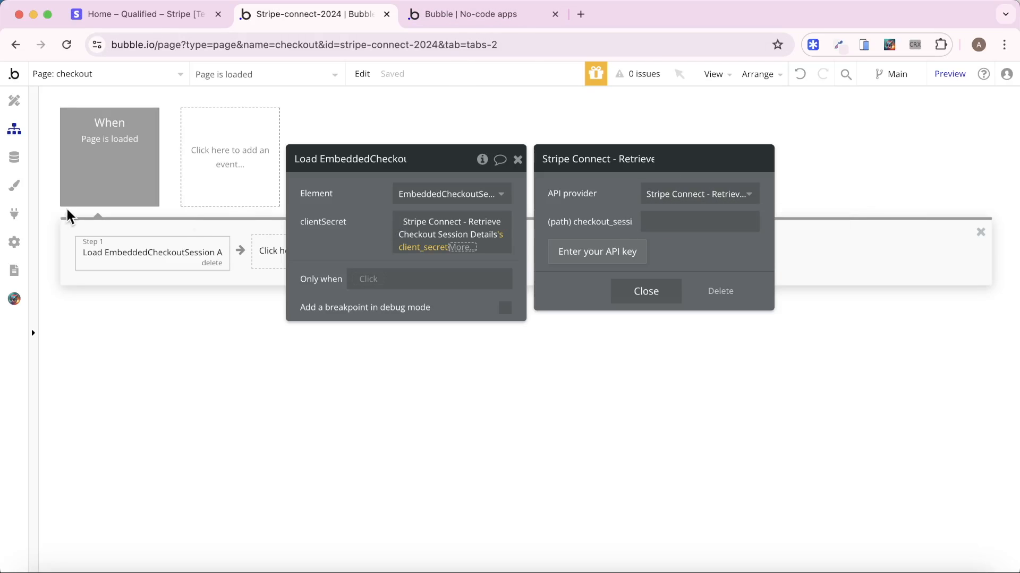
View the All Transactions records in the App data tab.
{"action": "left_click", "coordinate": [14, 157]}
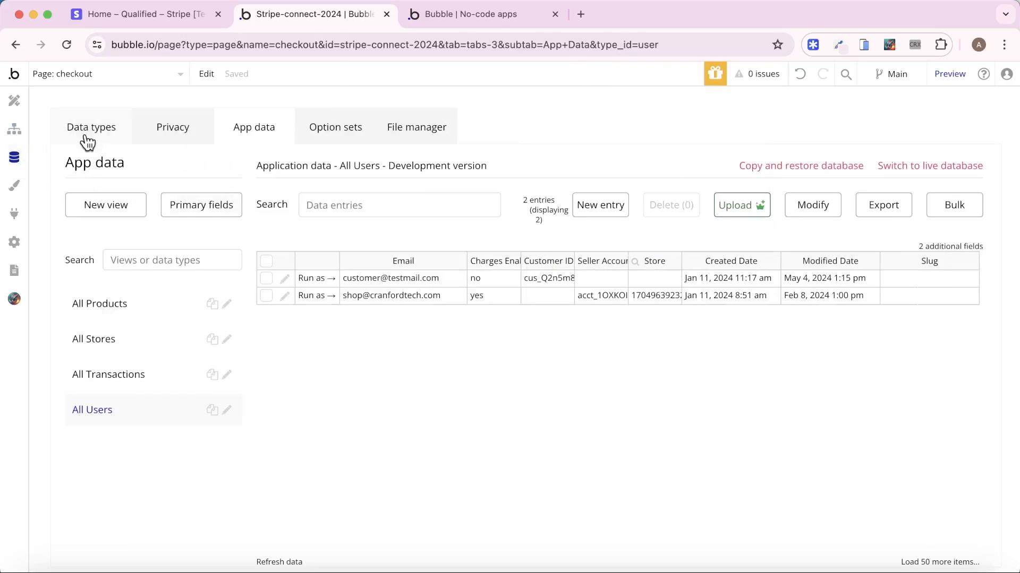
{"action": "left_click", "coordinate": [109, 374]}
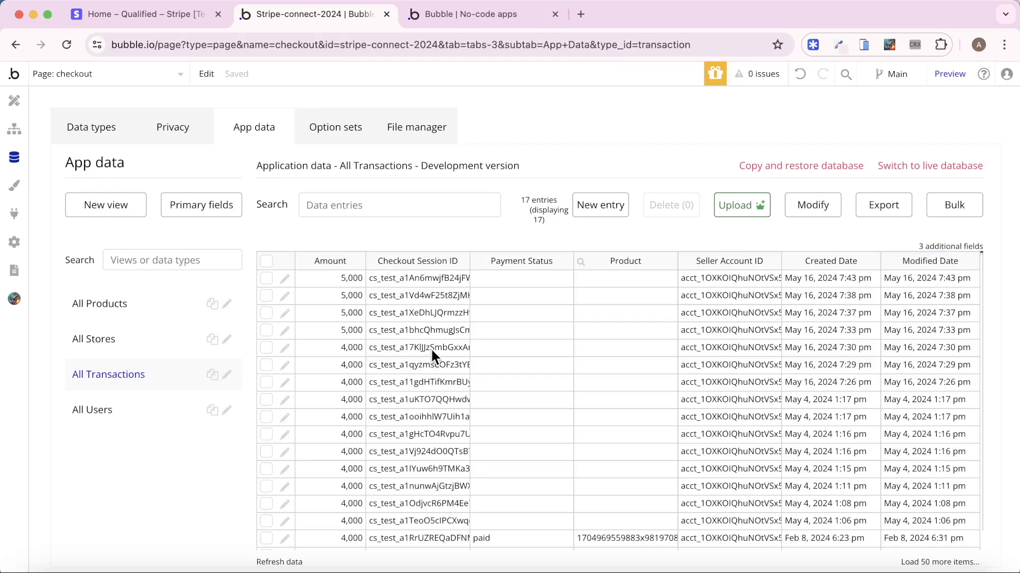
{"action": "mouse_move", "coordinate": [403, 291]}
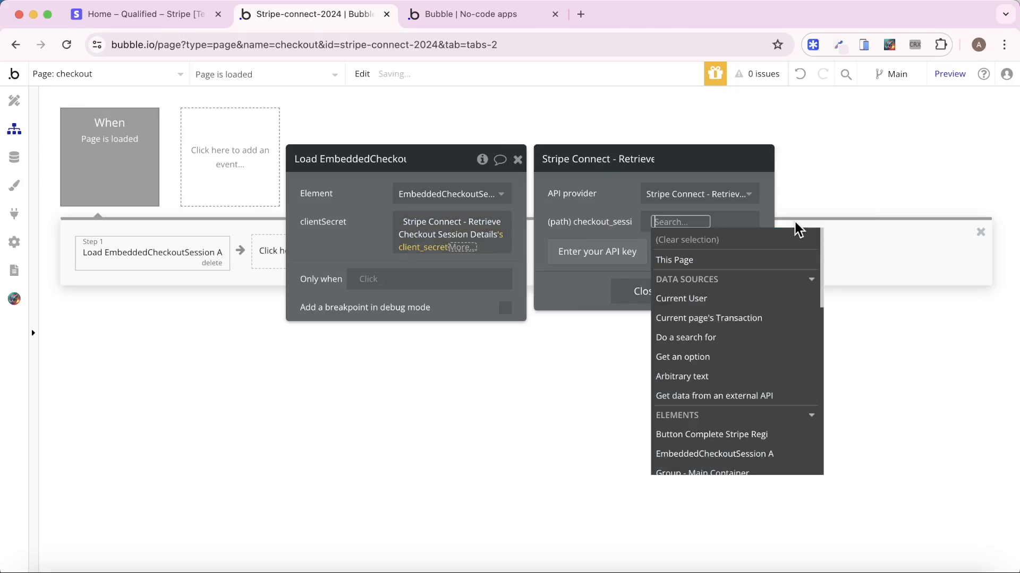
Set (path) checkout_session to Current page's Transaction's Checkout Session ID.
{"action": "left_click", "coordinate": [708, 317]}
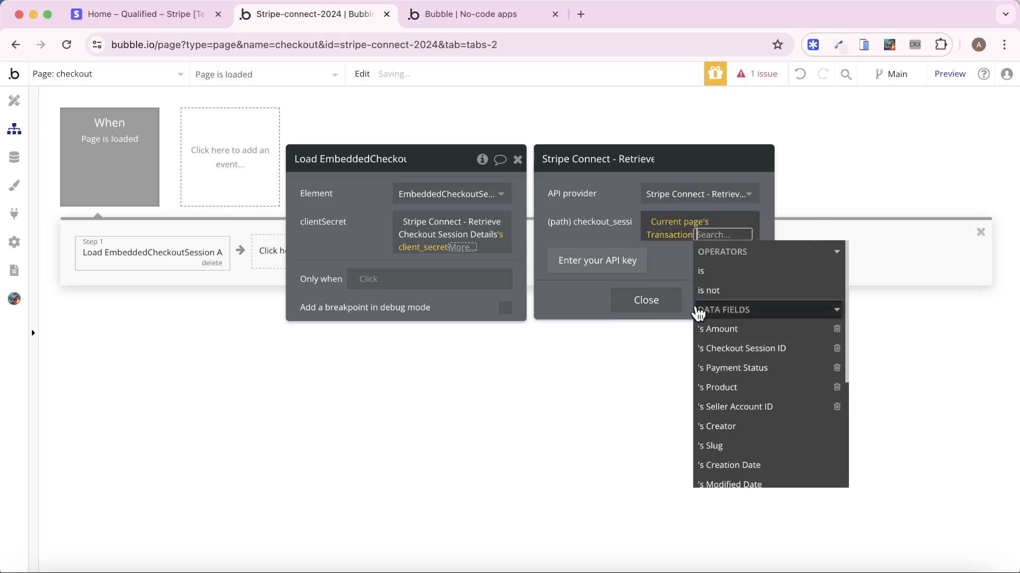
{"action": "left_click", "coordinate": [745, 348]}
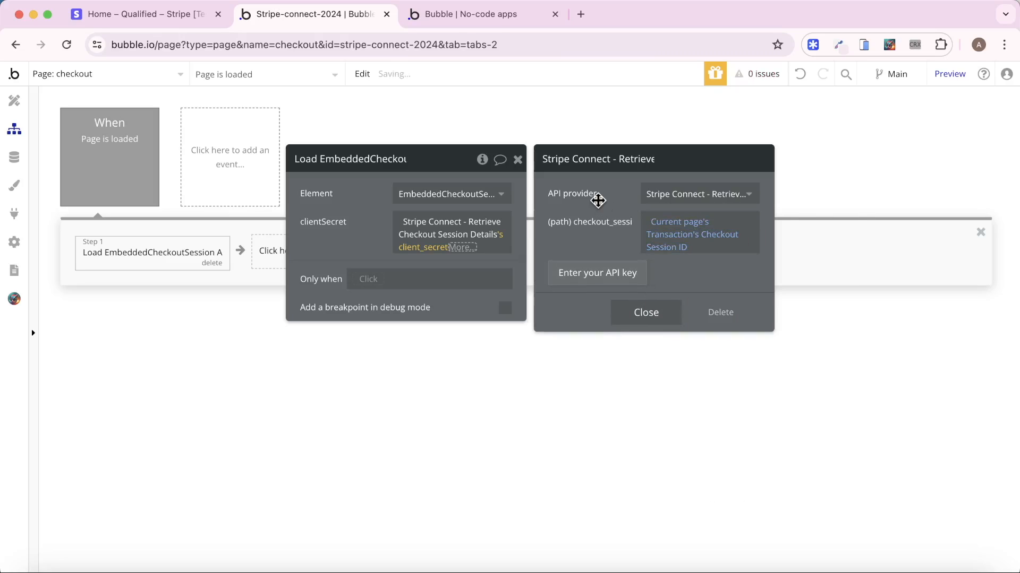
{"action": "left_click", "coordinate": [481, 14]}
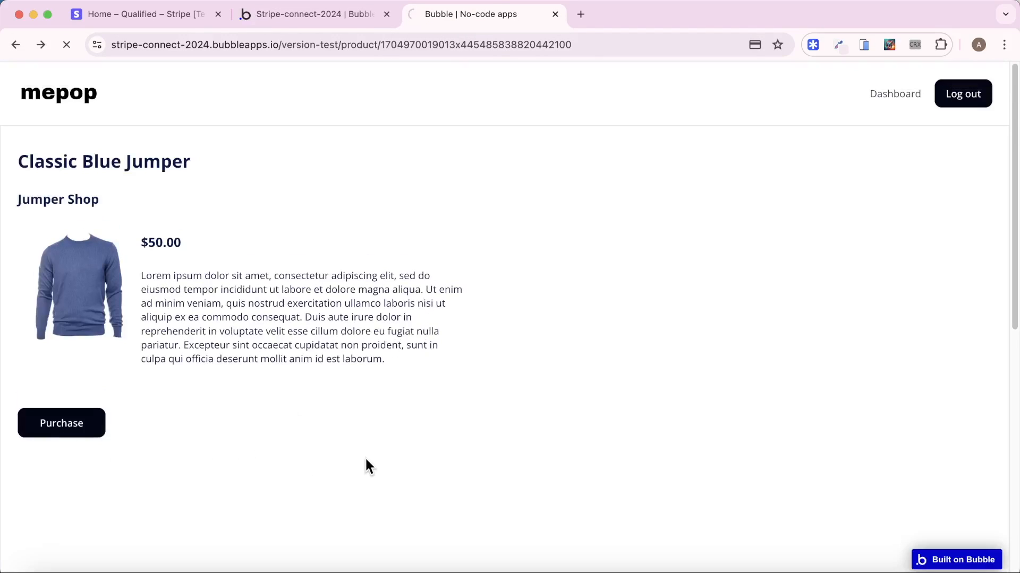
Purchase the Classic Blue Jumper with a test card and reach the Payment Complete page.
{"action": "left_click", "coordinate": [60, 424]}
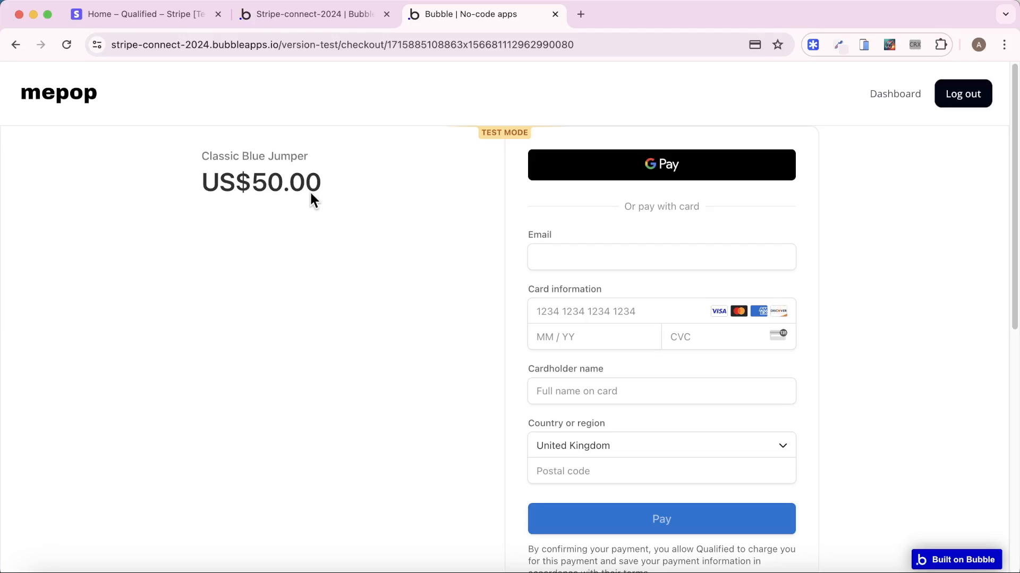
{"action": "left_click", "coordinate": [660, 518]}
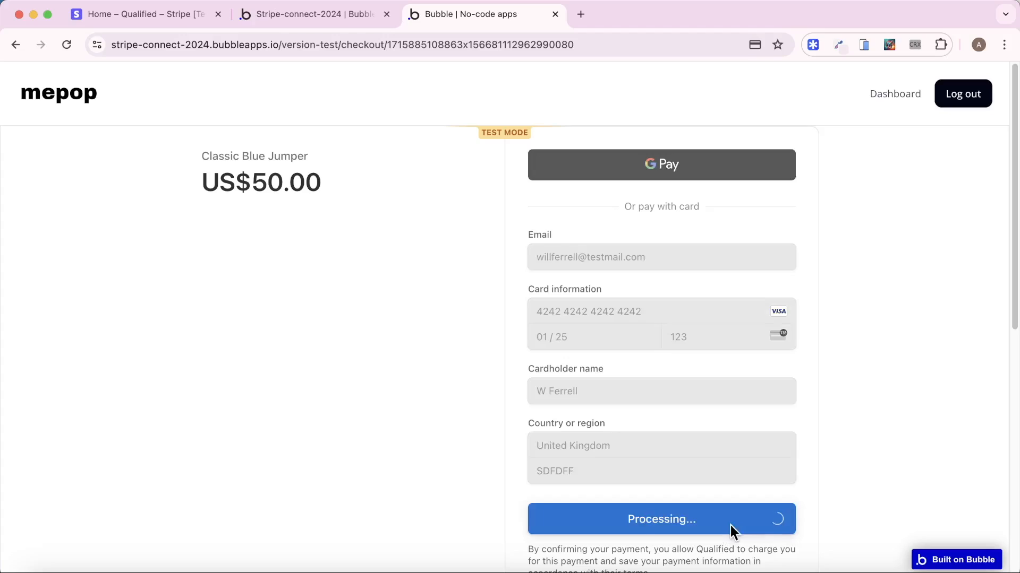
{"action": "mouse_move", "coordinate": [918, 453]}
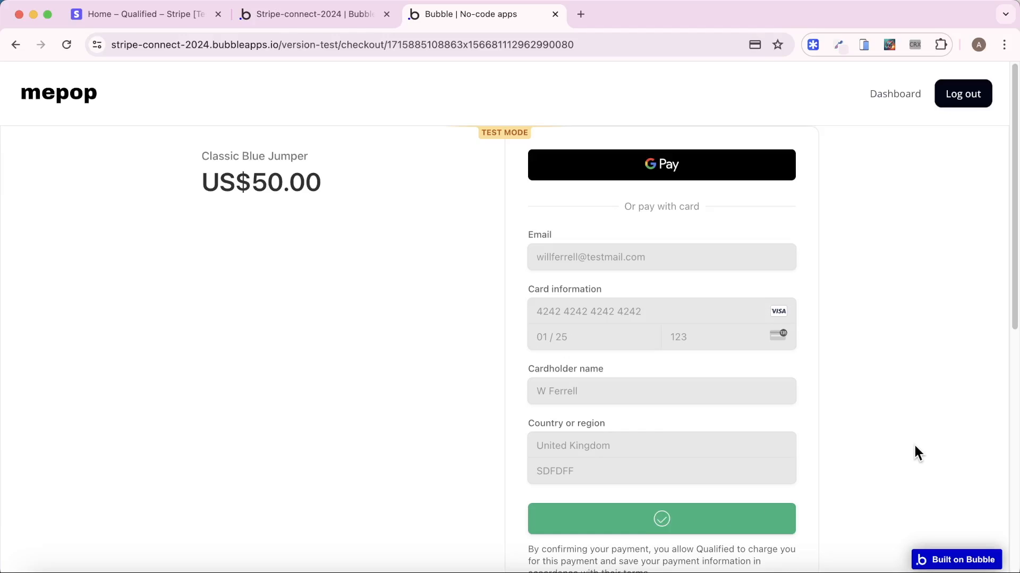
{"action": "left_click", "coordinate": [661, 519]}
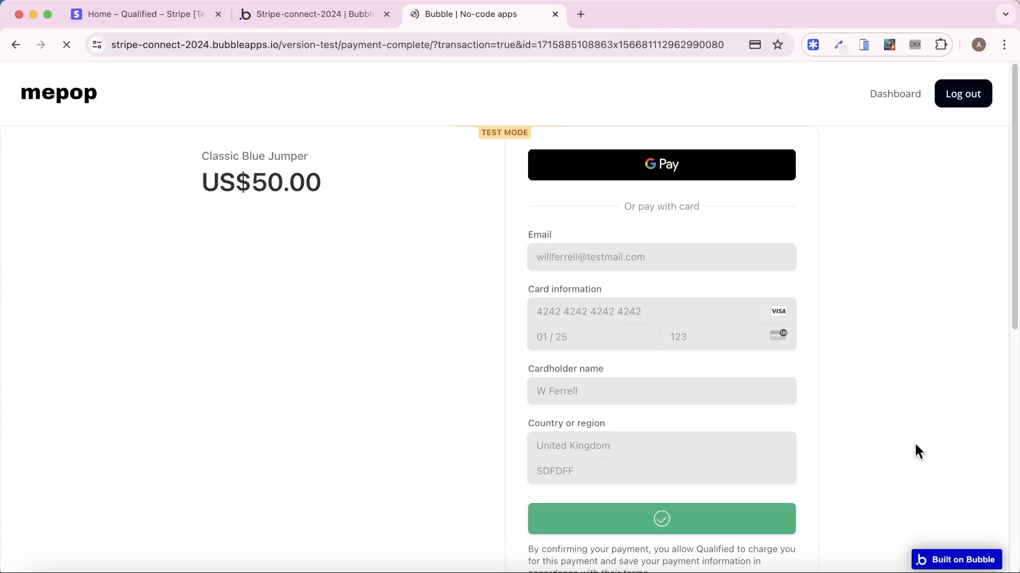
{"action": "left_click", "coordinate": [660, 520]}
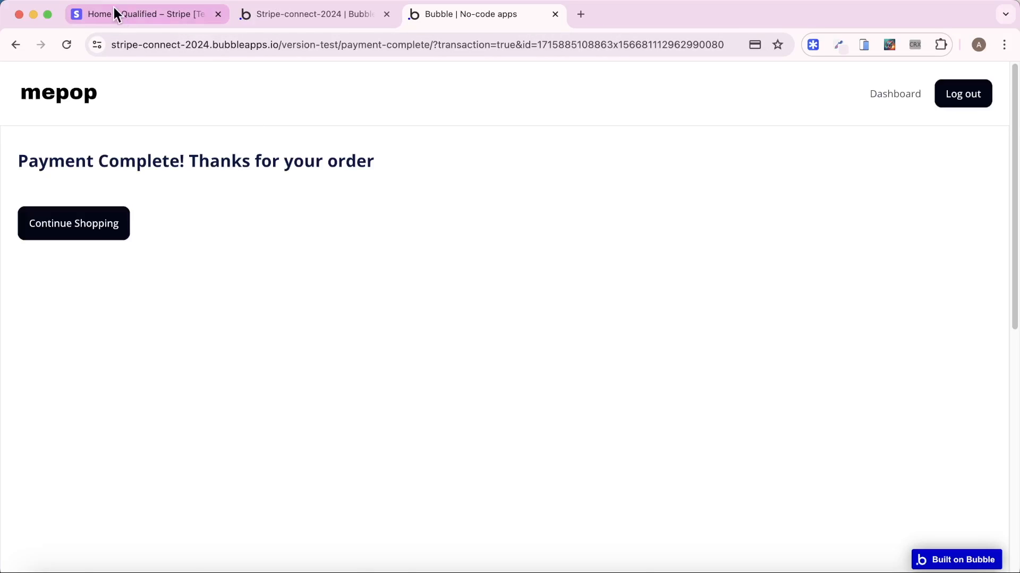
Confirm the US$50.00 payment and US$10.00 collected fee in Stripe, then start a new browser tab.
{"action": "left_click", "coordinate": [143, 14]}
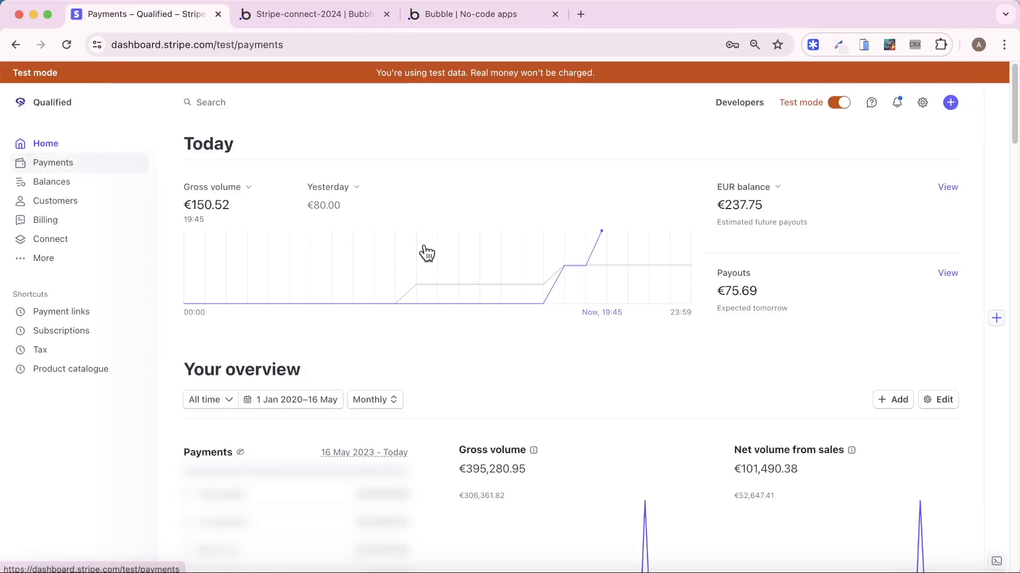
{"action": "left_click", "coordinate": [54, 162]}
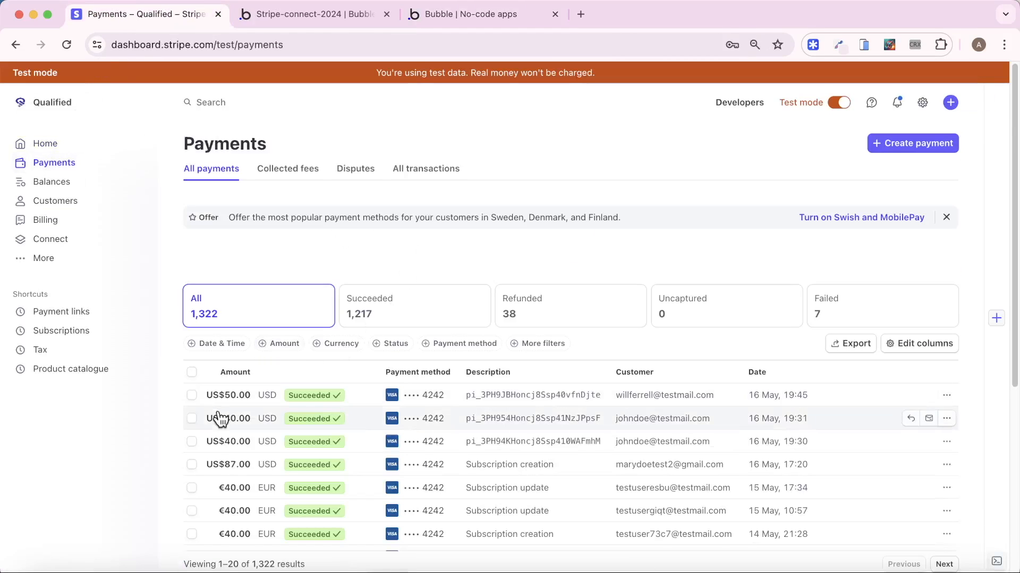
{"action": "mouse_move", "coordinate": [628, 404]}
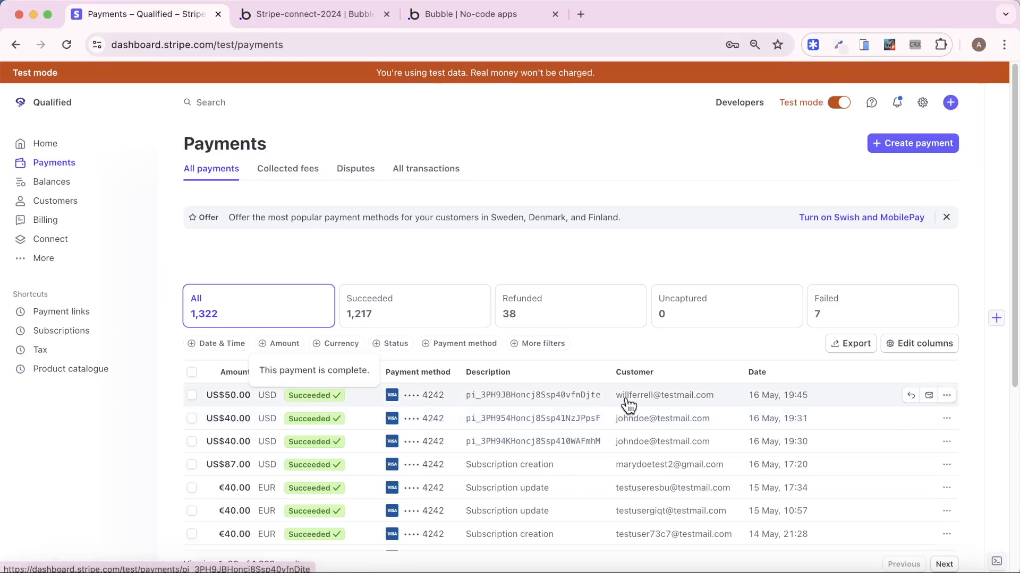
{"action": "mouse_move", "coordinate": [549, 373]}
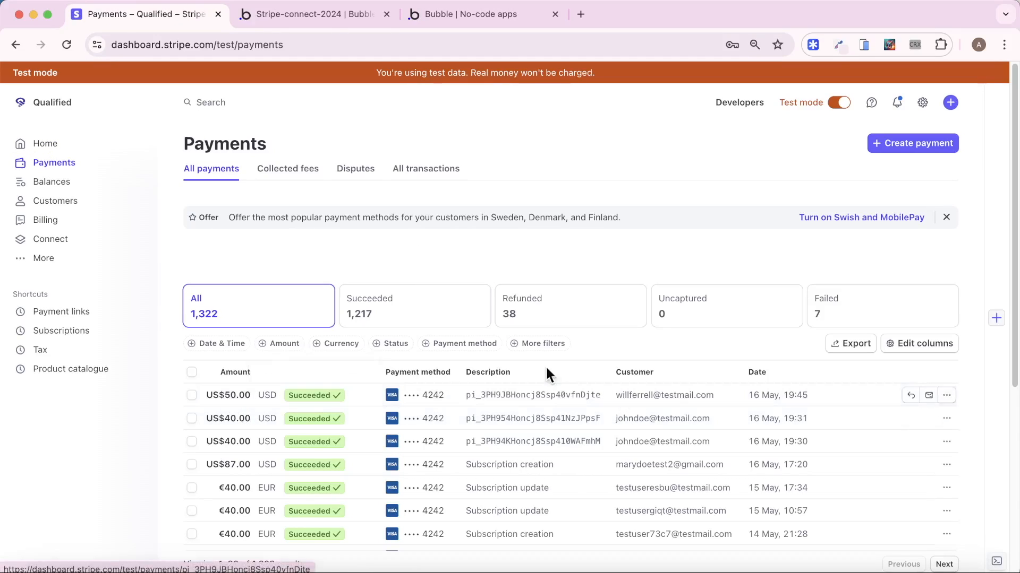
{"action": "left_click", "coordinate": [287, 169]}
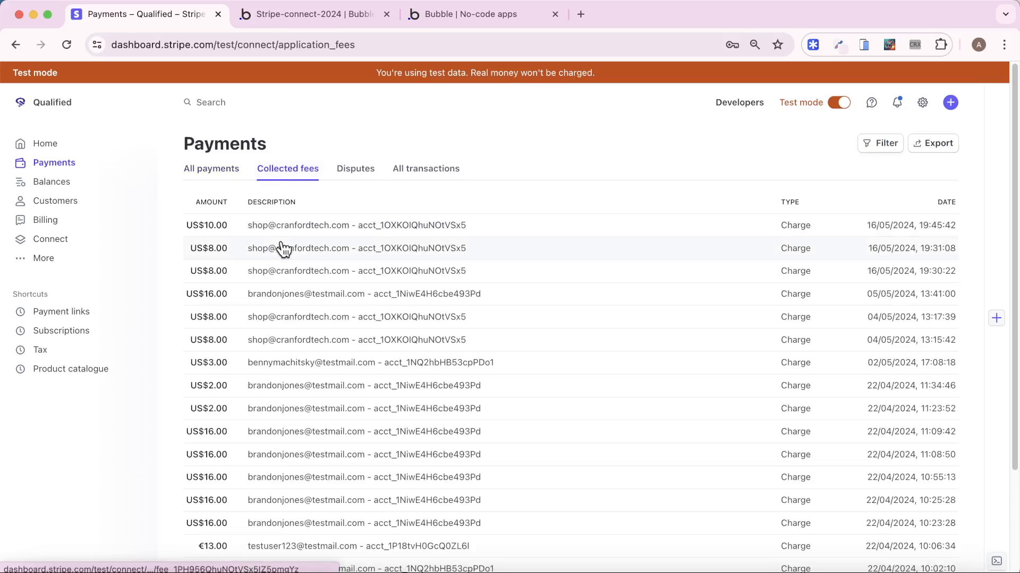
{"action": "mouse_move", "coordinate": [358, 225]}
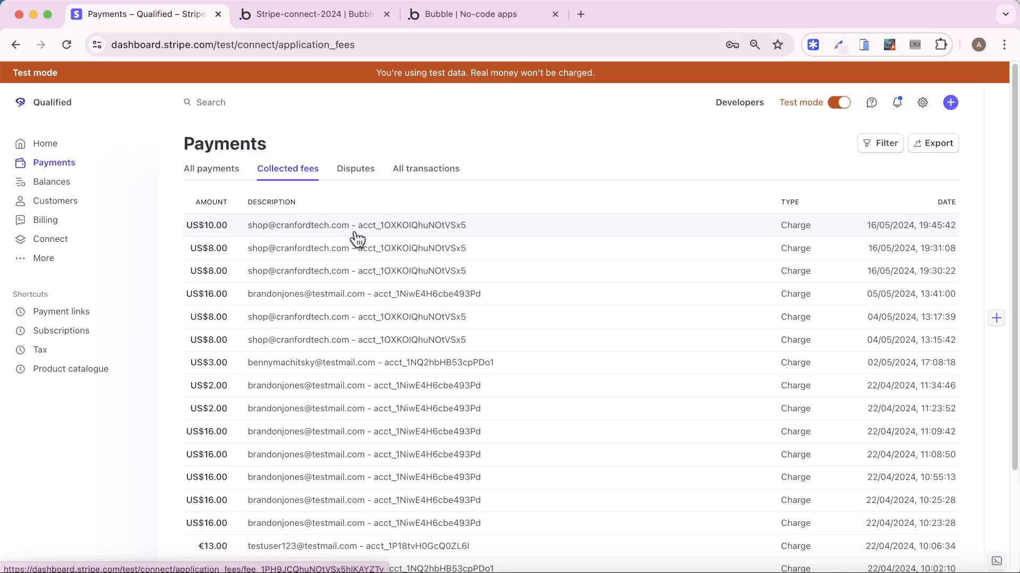
{"action": "mouse_move", "coordinate": [281, 242]}
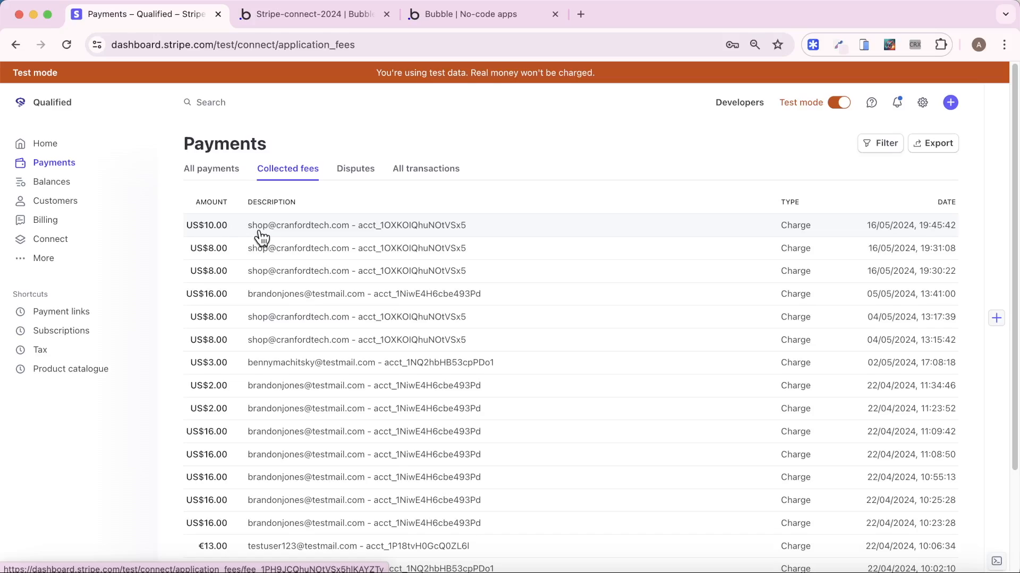
{"action": "mouse_move", "coordinate": [419, 229]}
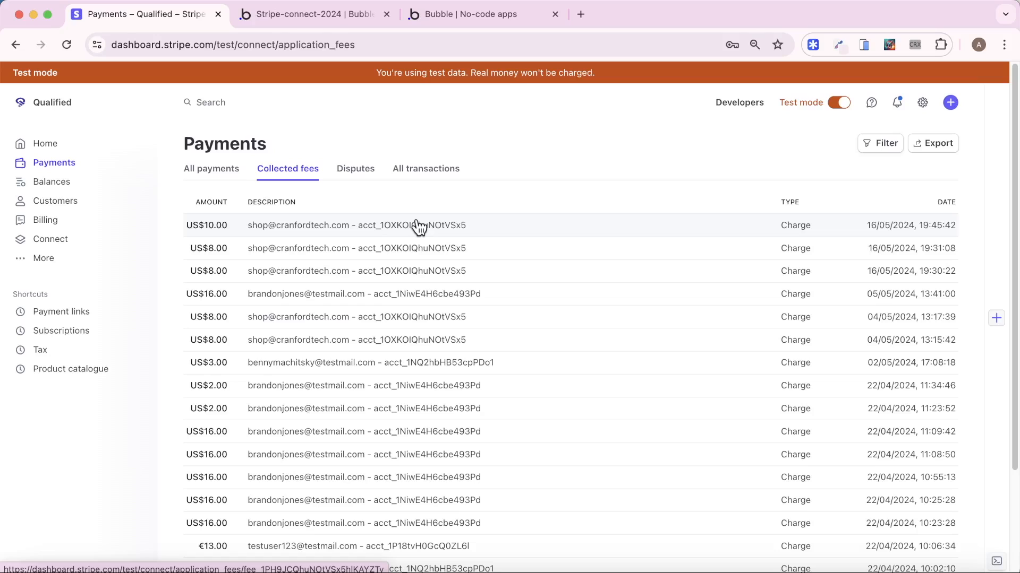
{"action": "left_click", "coordinate": [748, 14]}
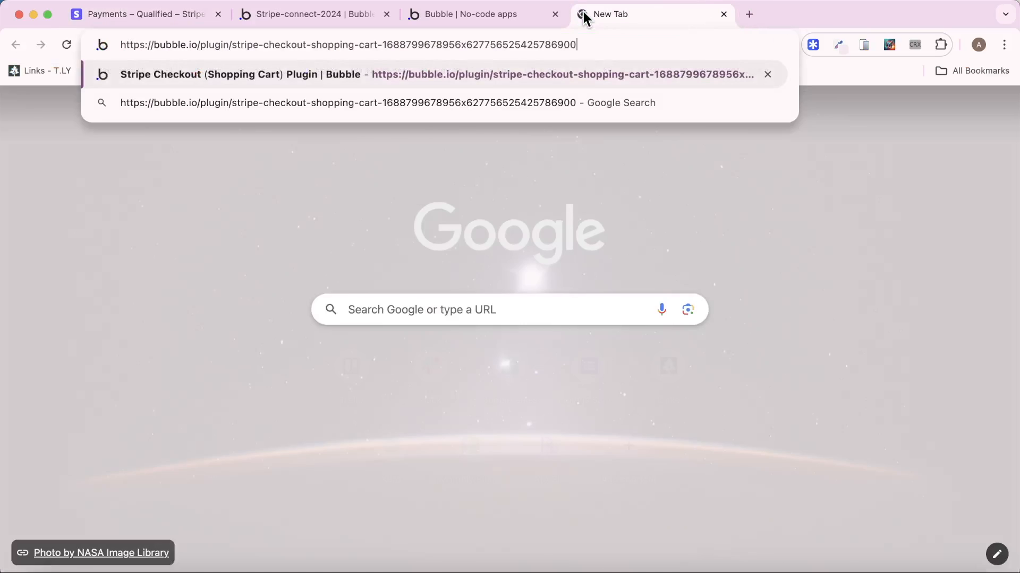